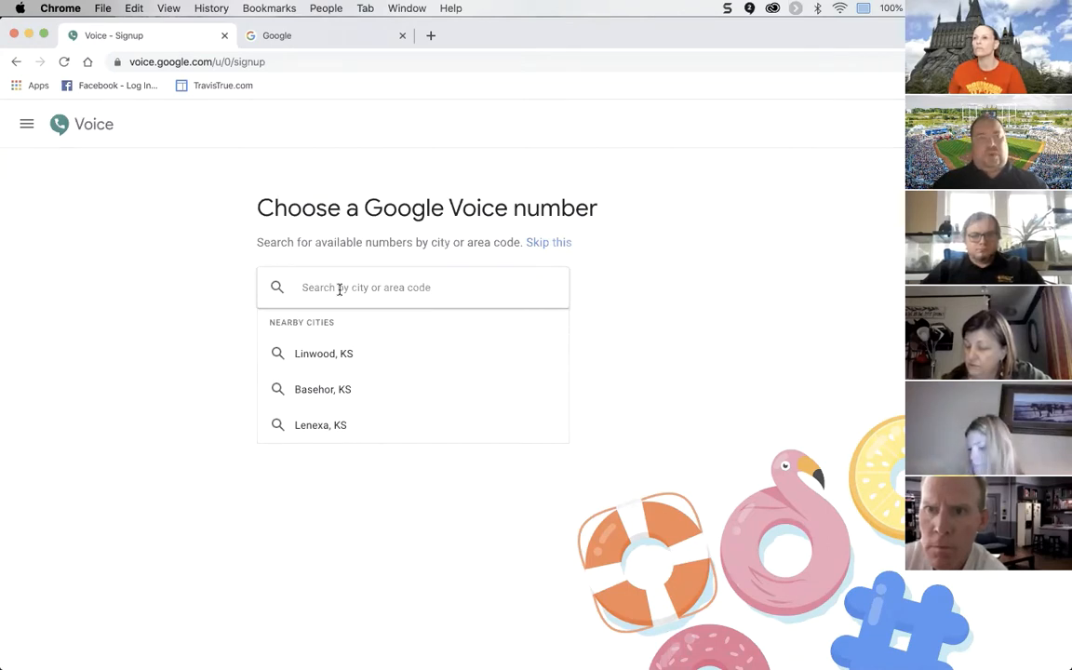
Search for Google Voice numbers by city, trying Topeka and viewing Basehor, KS numbers
{"action": "left_click", "coordinate": [412, 287]}
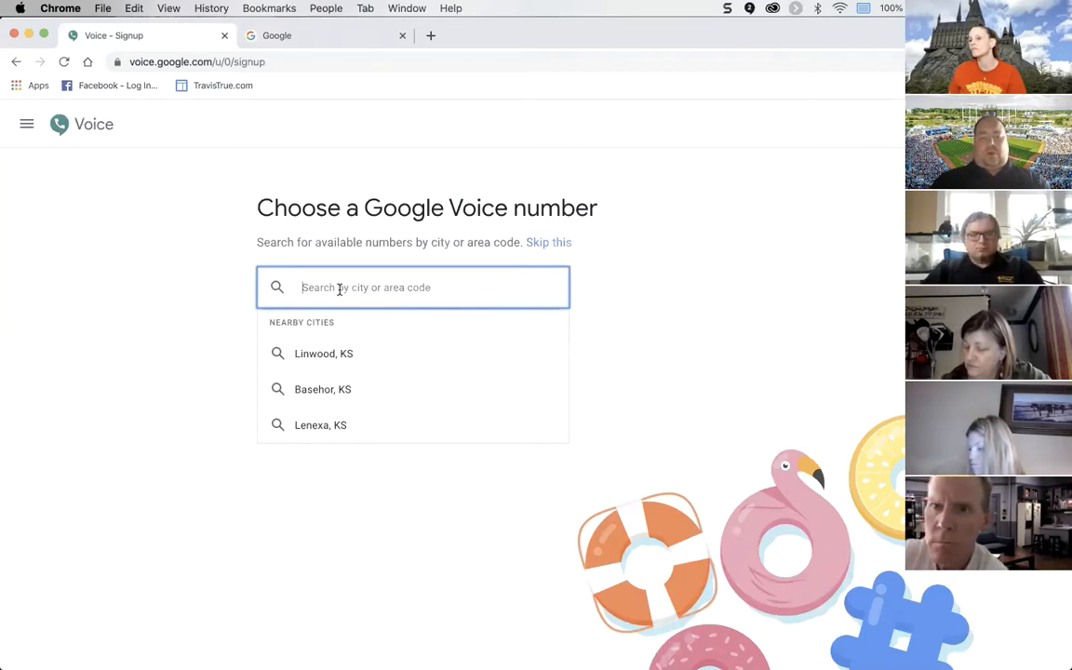
{"action": "type", "text": "Topeka"}
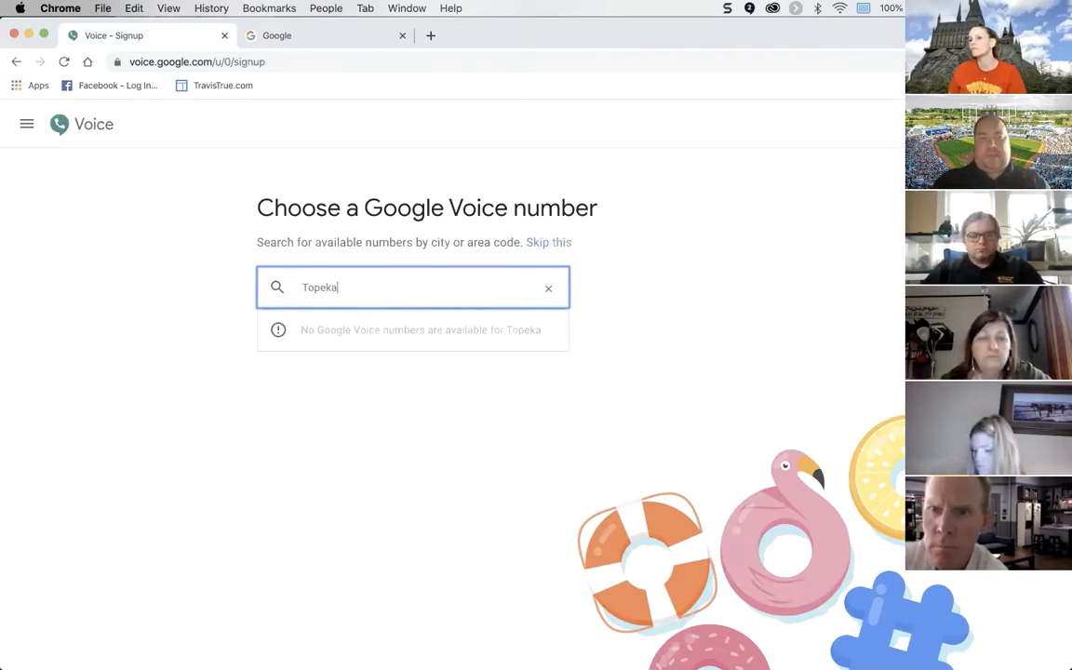
{"action": "mouse_move", "coordinate": [548, 287]}
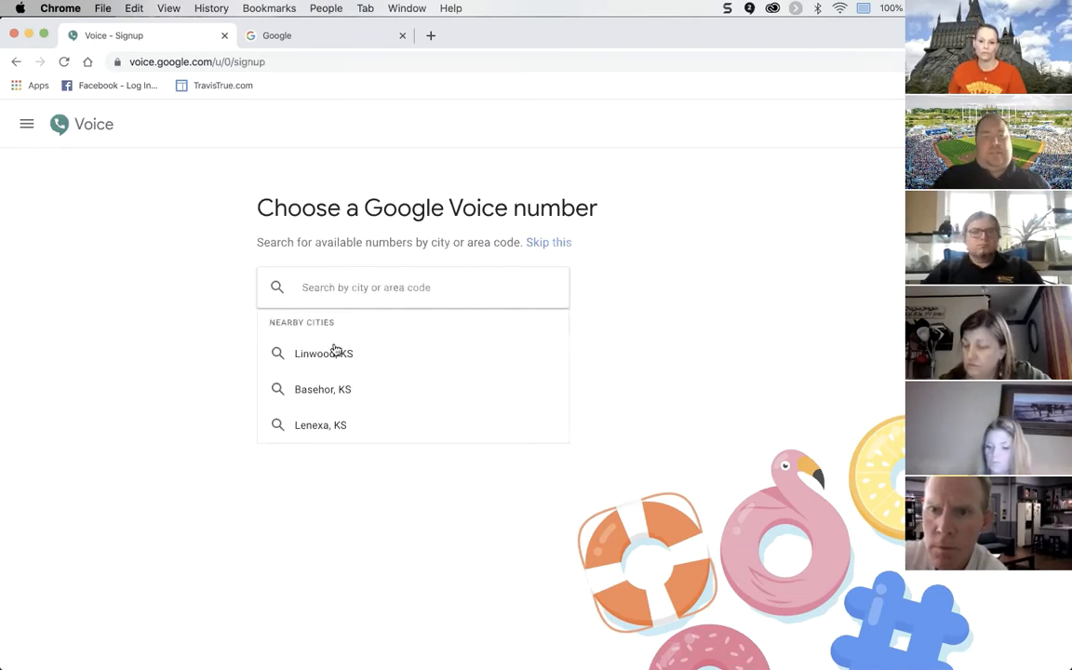
{"action": "mouse_move", "coordinate": [324, 409]}
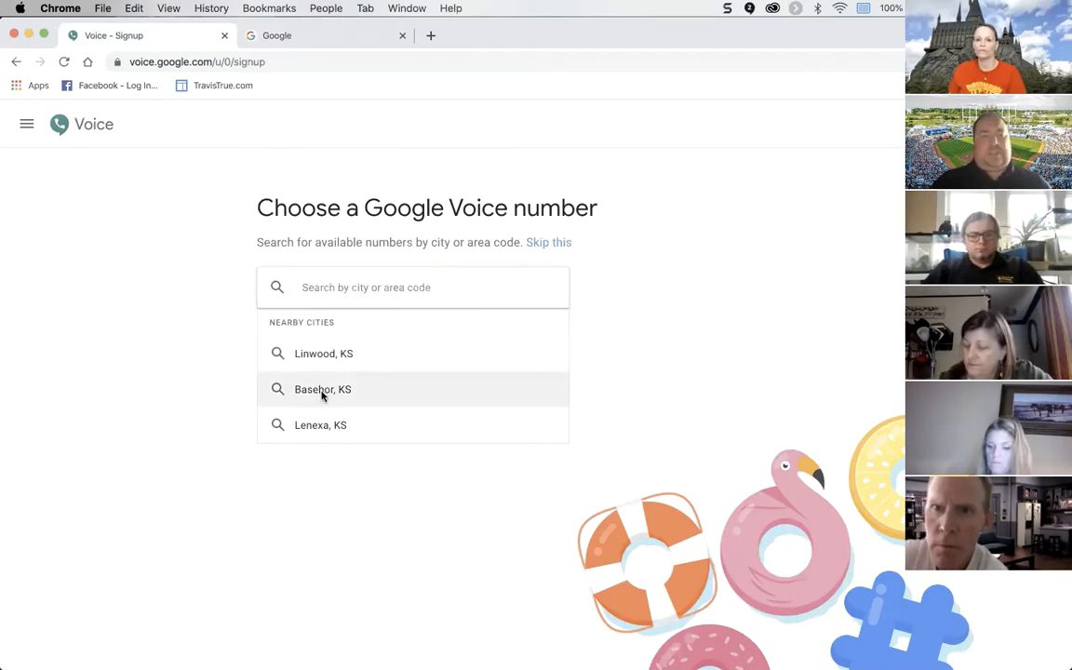
{"action": "left_click", "coordinate": [323, 389]}
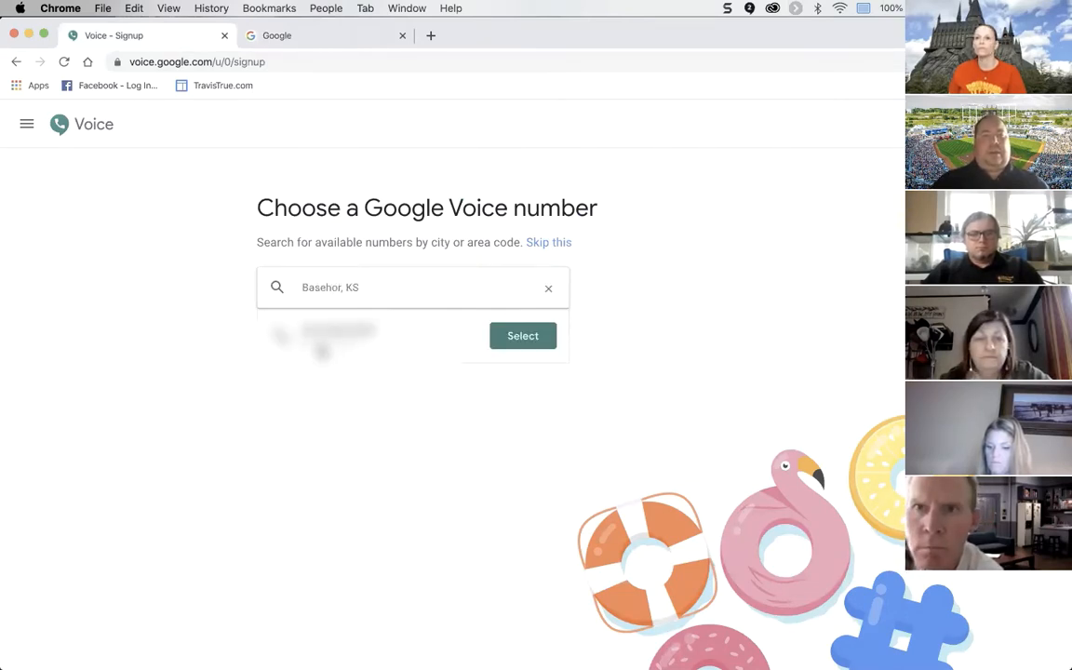
{"action": "mouse_move", "coordinate": [549, 288]}
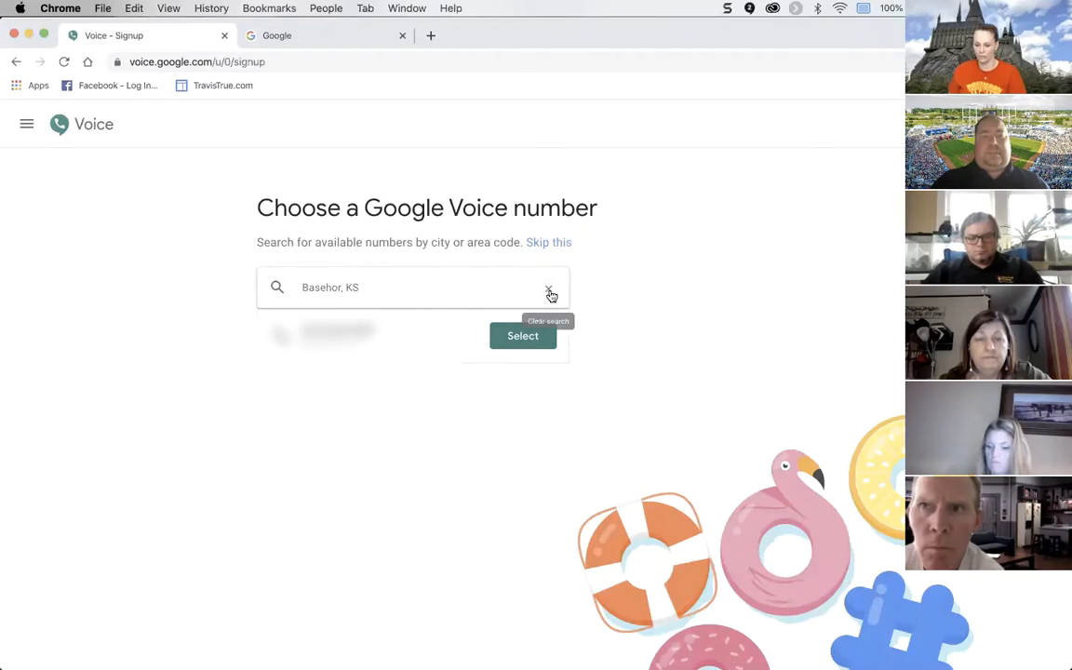
Try Linwood, KS, clear the city search, skip choosing a number, and open Settings
{"action": "type", "text": "Linwood, KS"}
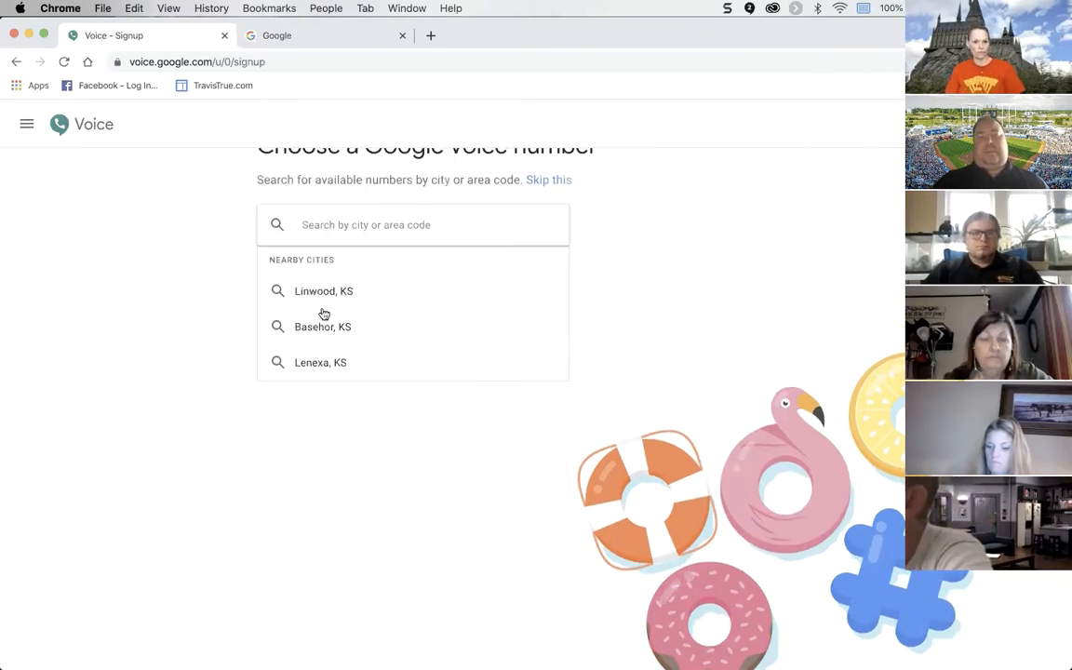
{"action": "left_click", "coordinate": [323, 326]}
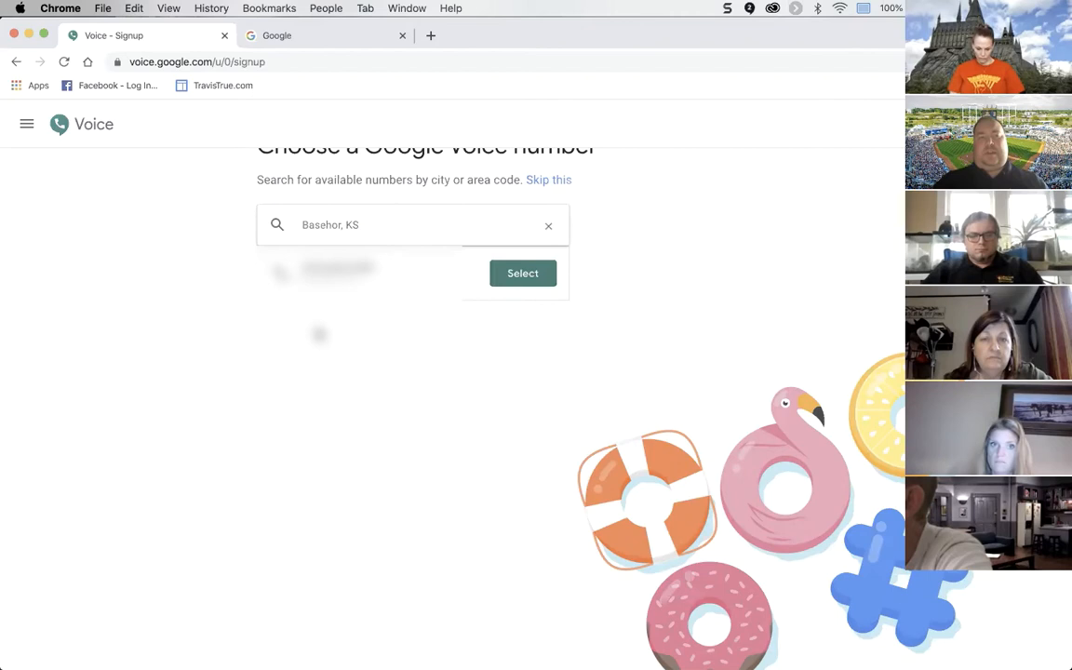
{"action": "left_click", "coordinate": [548, 224]}
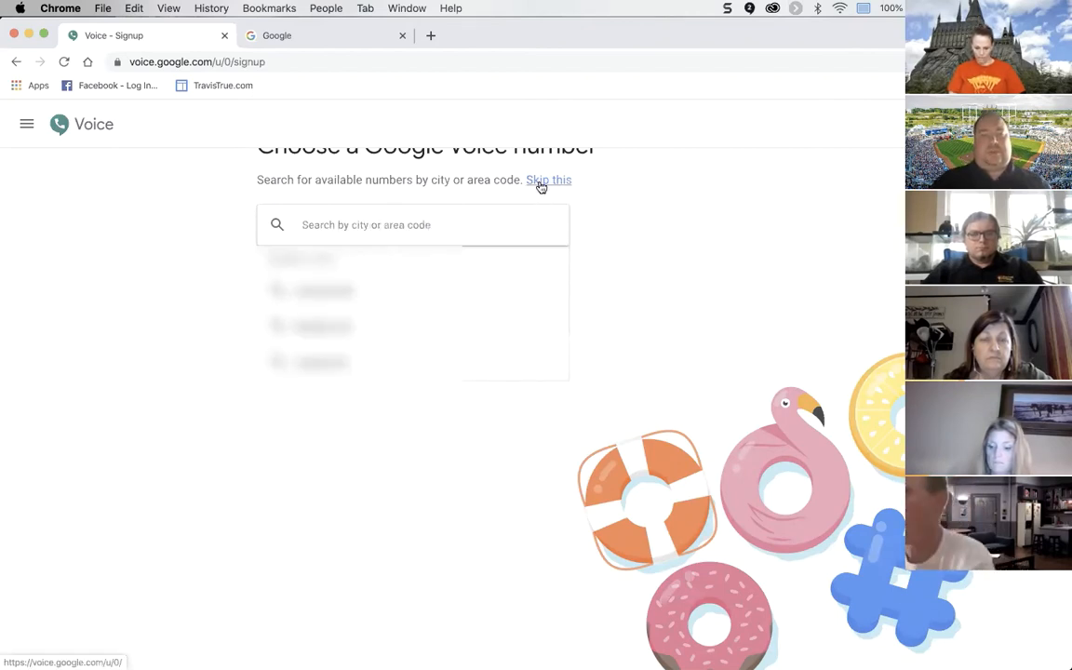
{"action": "left_click", "coordinate": [548, 180]}
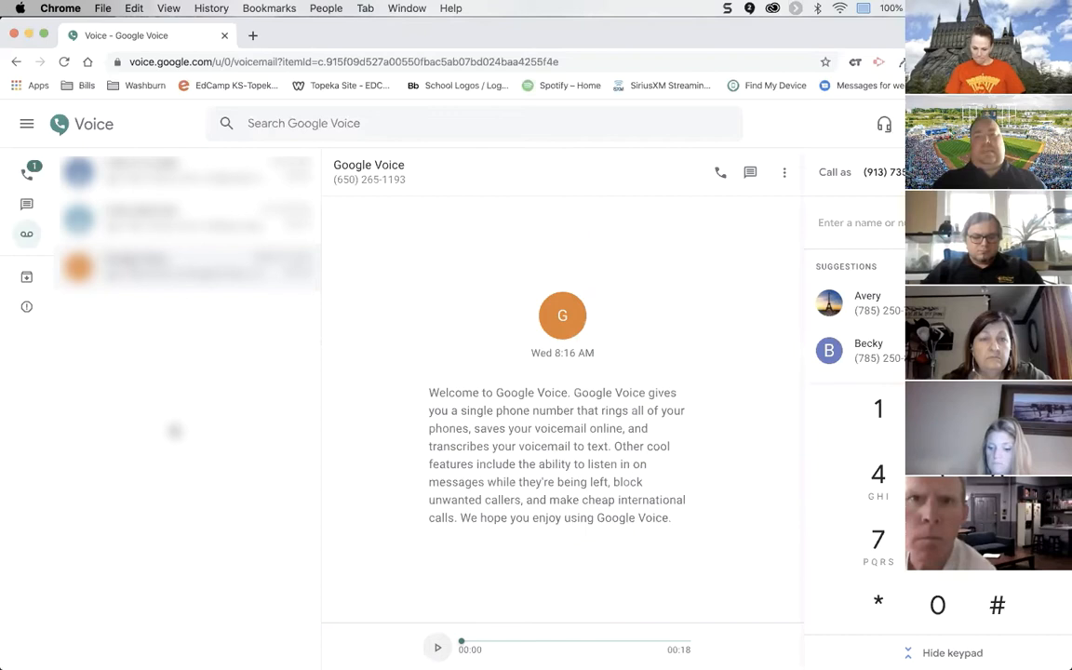
{"action": "mouse_move", "coordinate": [705, 285]}
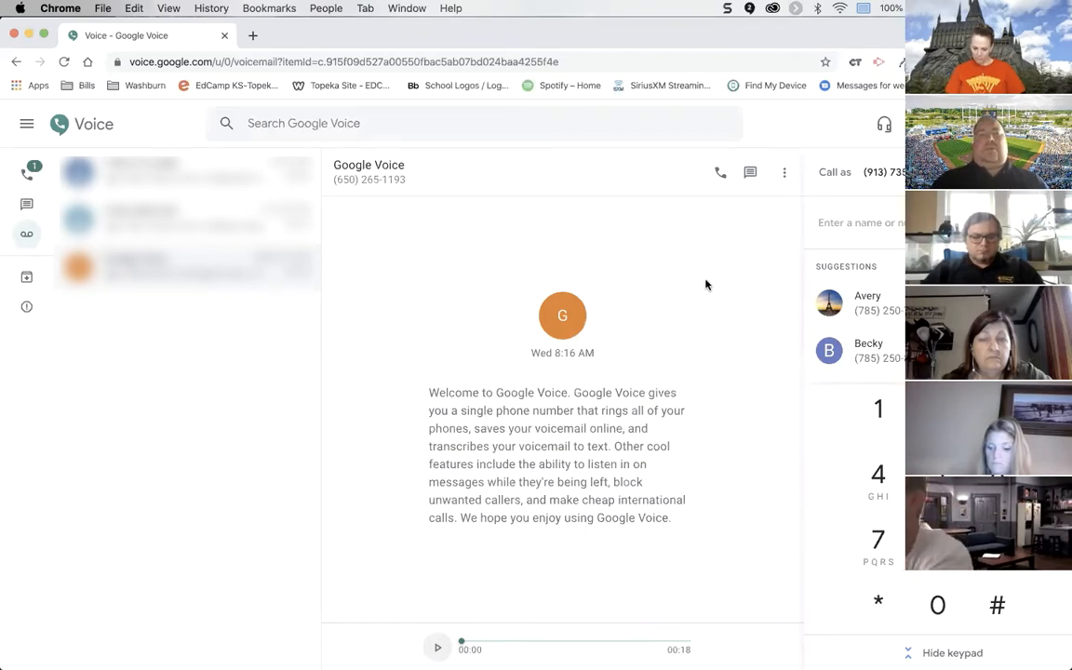
{"action": "mouse_move", "coordinate": [655, 240]}
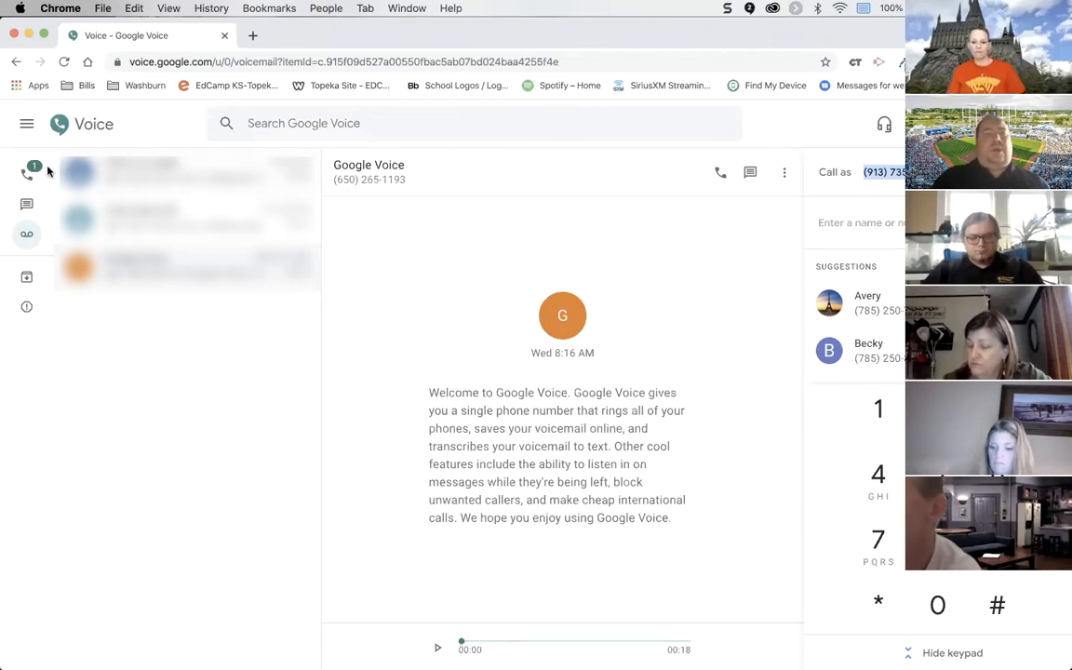
{"action": "left_click", "coordinate": [27, 122]}
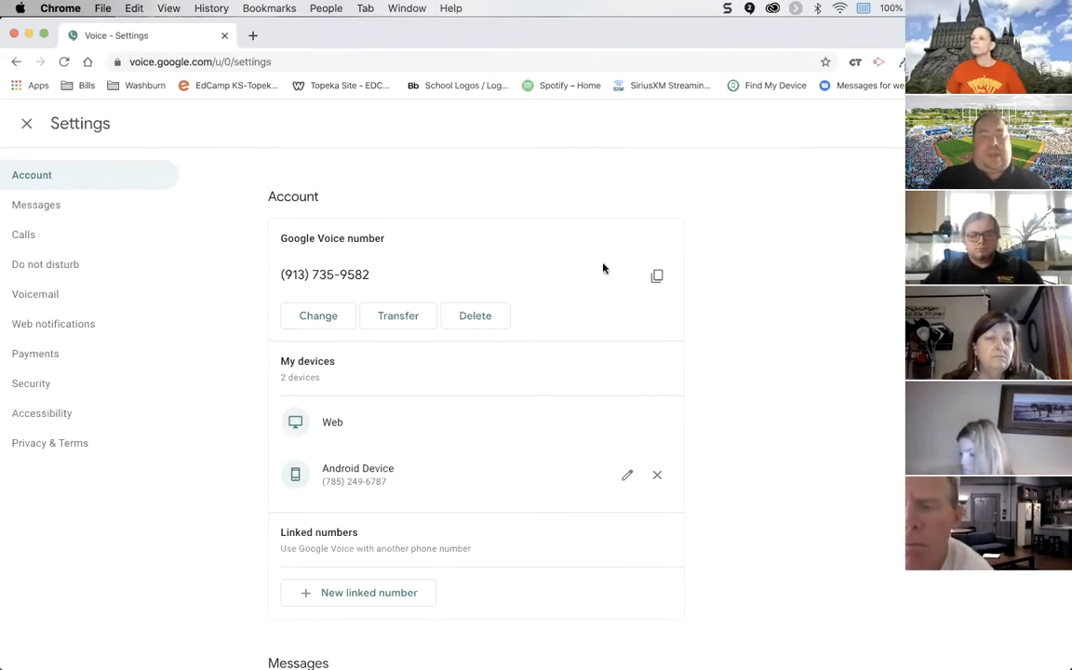
Copy the Google Voice number in Settings > Account, then scroll down to message forwarding
{"action": "left_click", "coordinate": [657, 276]}
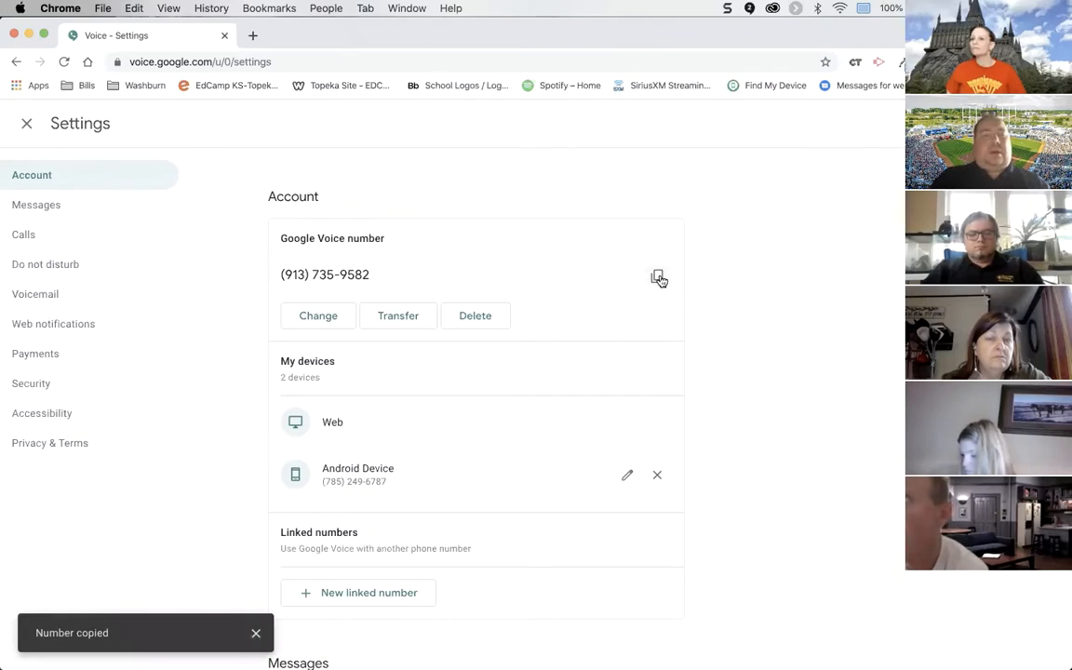
{"action": "scroll", "scroll_direction": "down", "scroll_amount": 3}
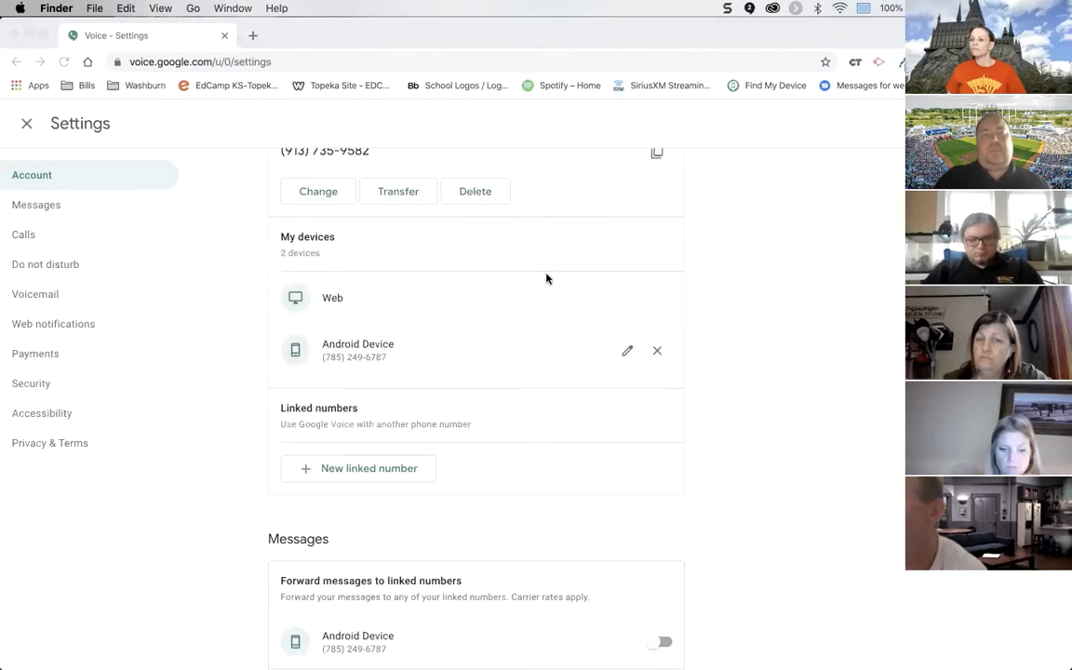
{"action": "scroll", "scroll_direction": "down", "scroll_amount": 3}
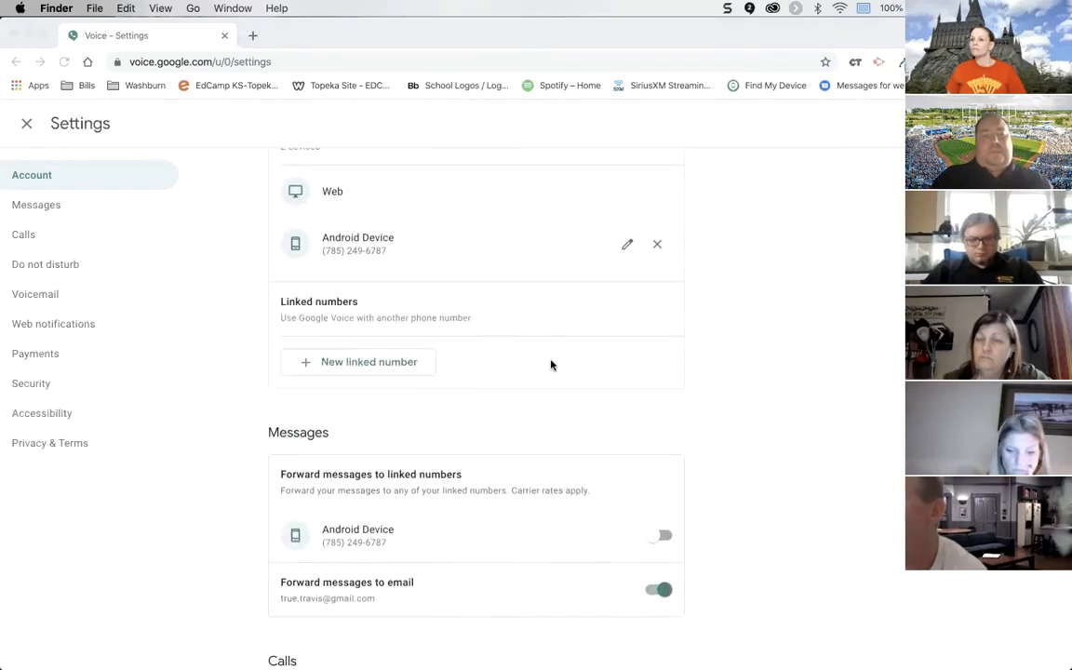
{"action": "scroll", "scroll_direction": "down", "scroll_amount": 3}
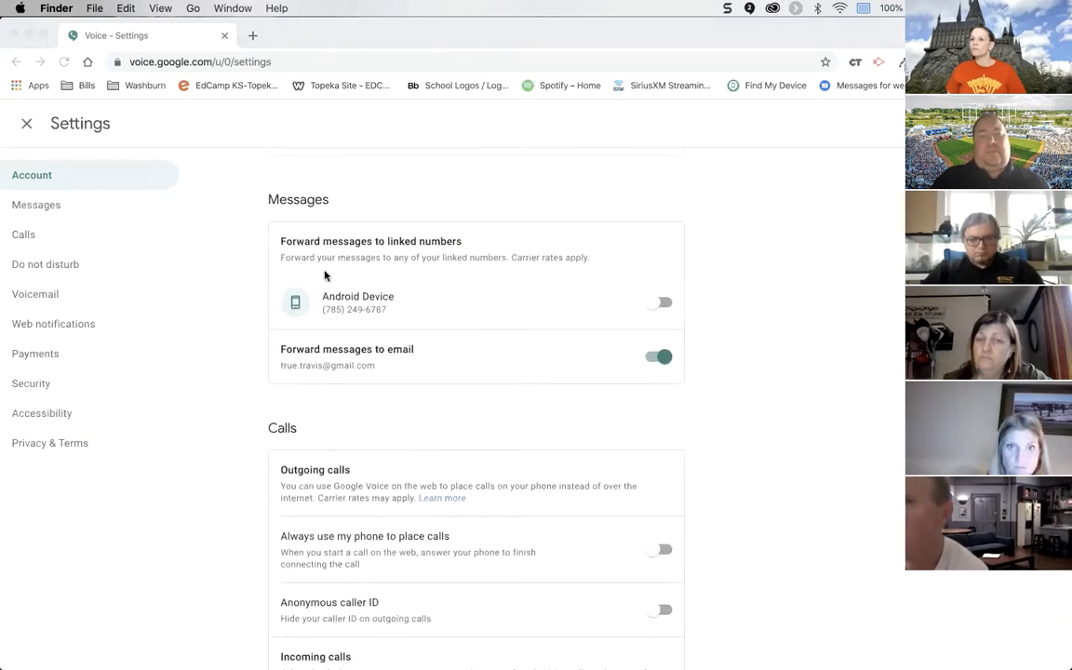
{"action": "mouse_move", "coordinate": [450, 309]}
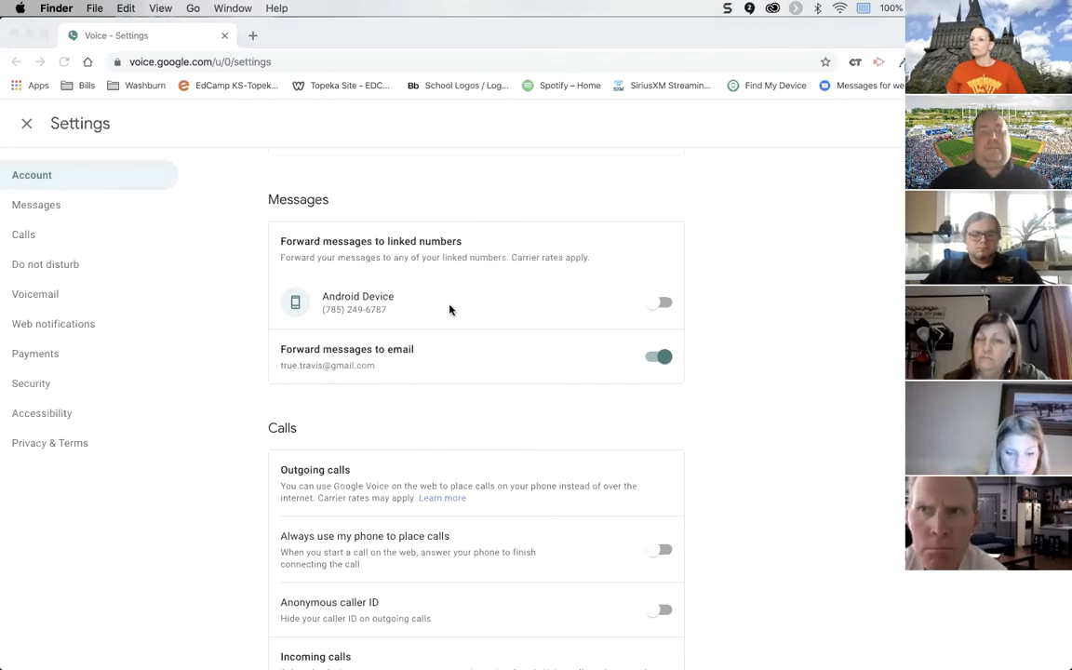
{"action": "mouse_move", "coordinate": [456, 348]}
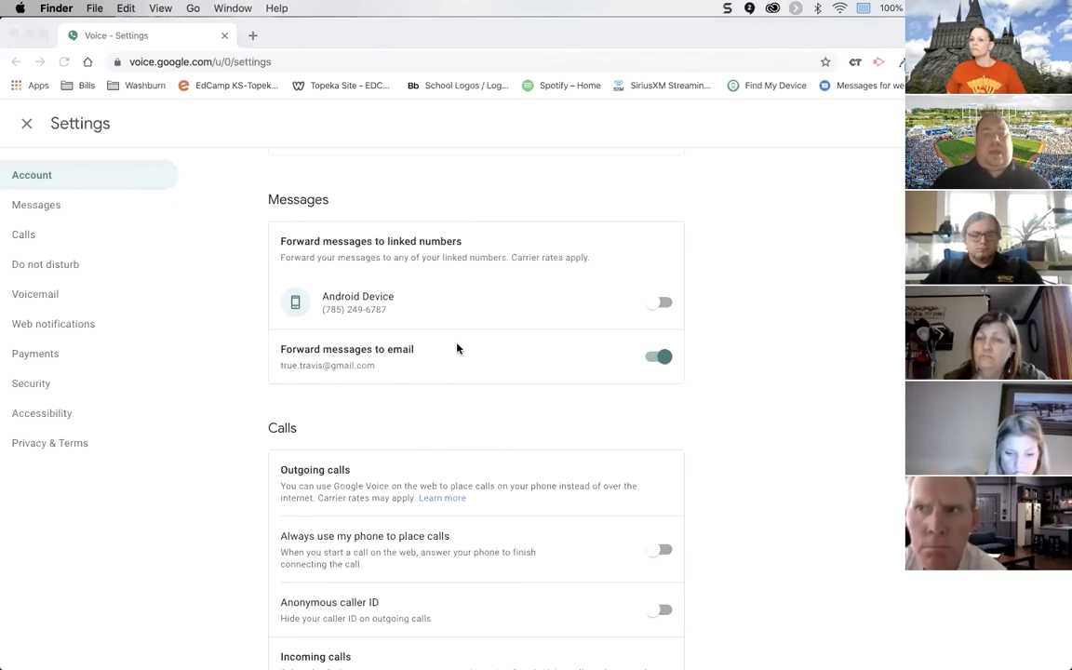
{"action": "mouse_move", "coordinate": [465, 363]}
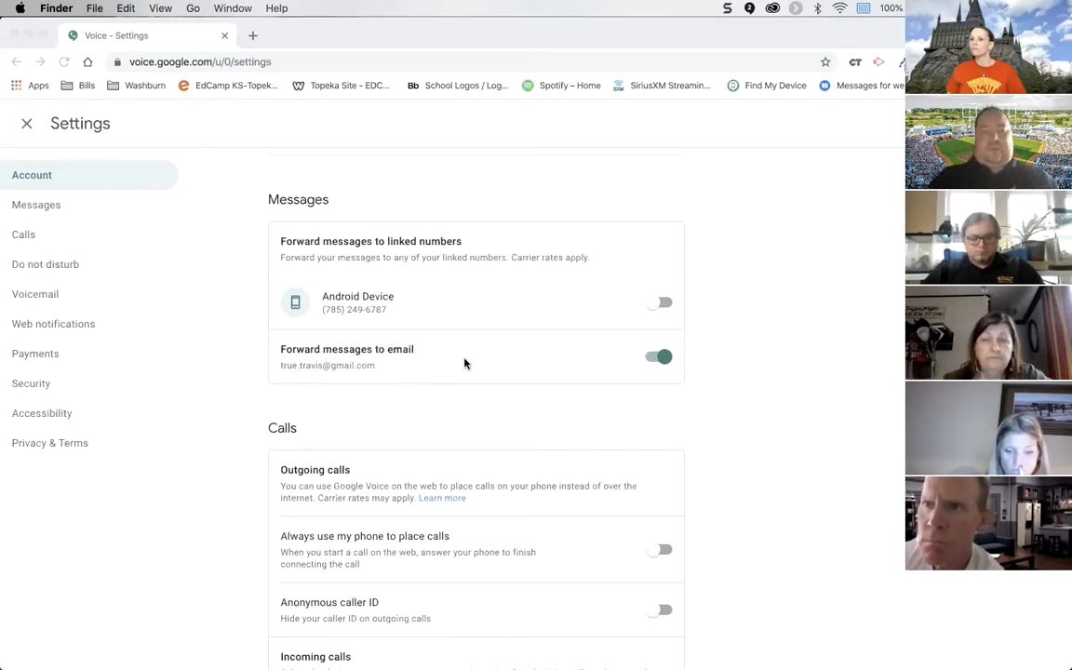
{"action": "scroll", "scroll_direction": "down", "scroll_amount": 3}
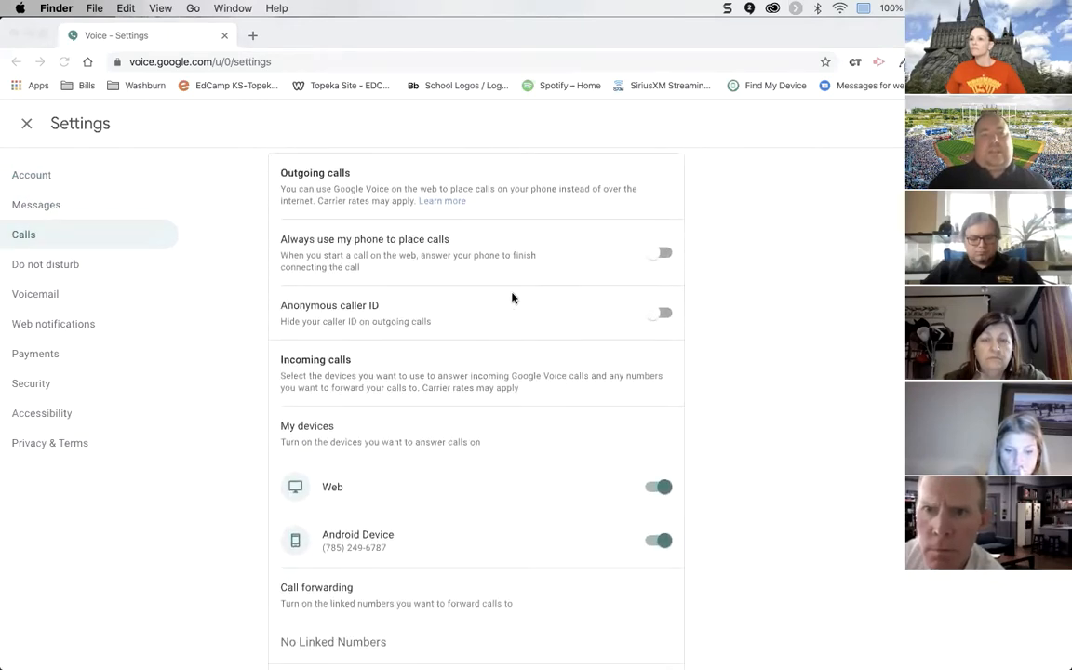
Scroll through the Calls settings, then go to the Voicemail section
{"action": "scroll", "scroll_direction": "down", "scroll_amount": 3}
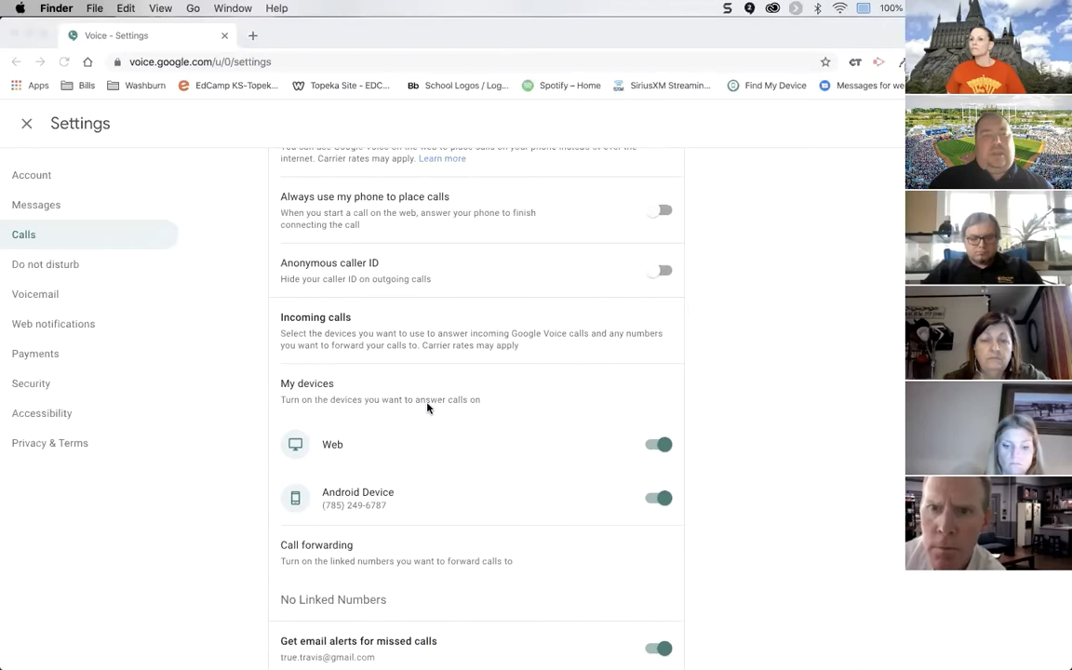
{"action": "scroll", "scroll_direction": "up", "scroll_amount": 3}
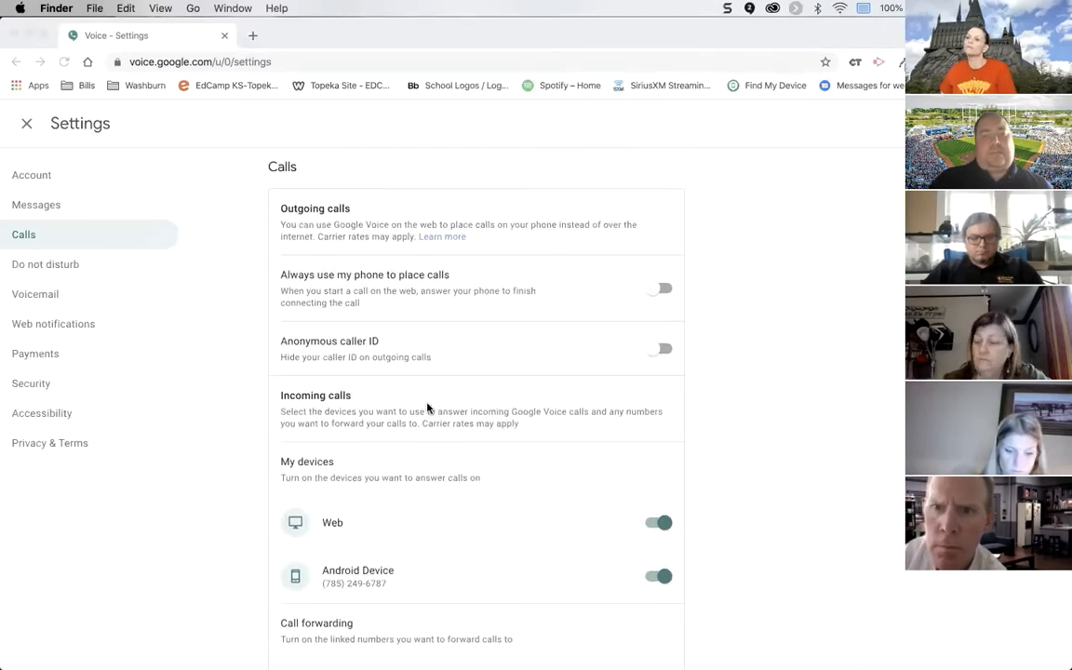
{"action": "scroll", "scroll_direction": "down", "scroll_amount": 3}
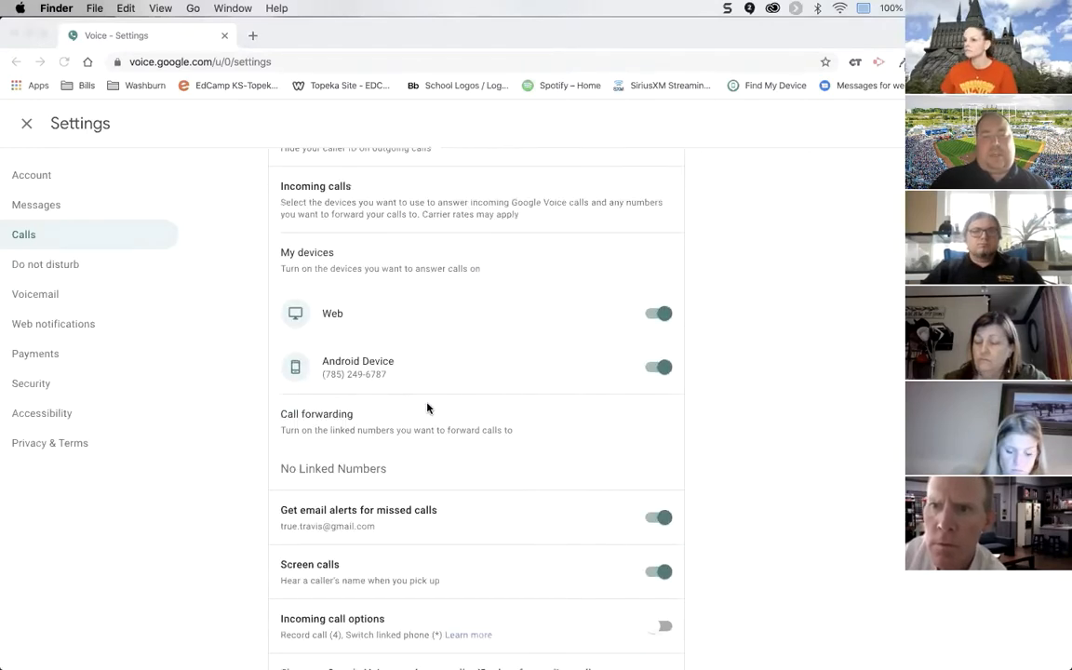
{"action": "scroll", "scroll_direction": "down", "scroll_amount": 3}
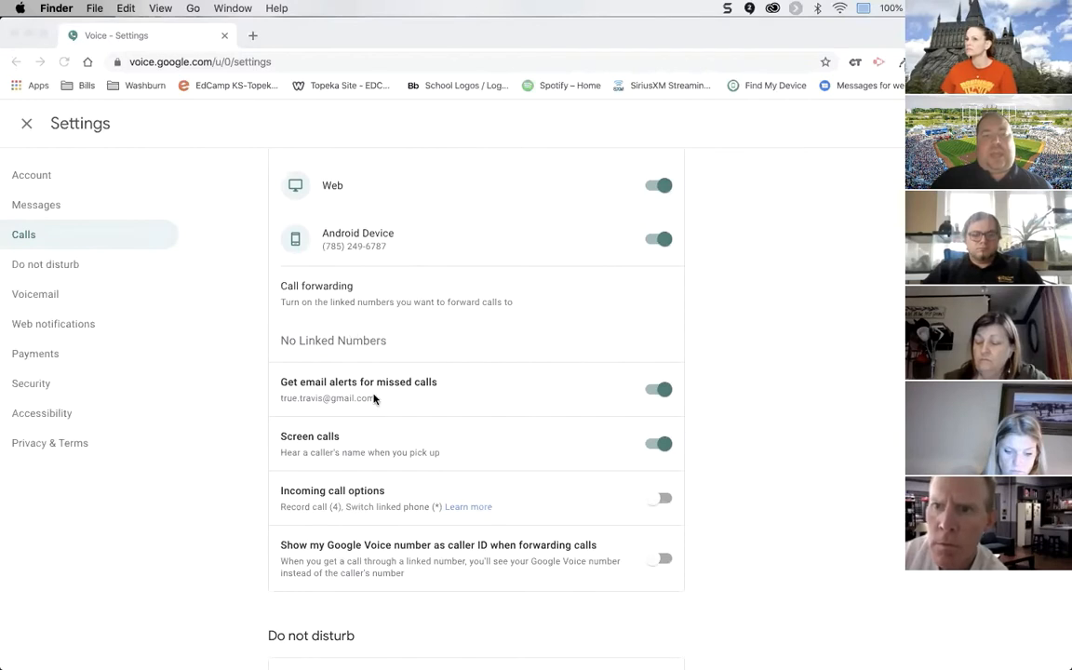
{"action": "scroll", "scroll_direction": "down", "scroll_amount": 3}
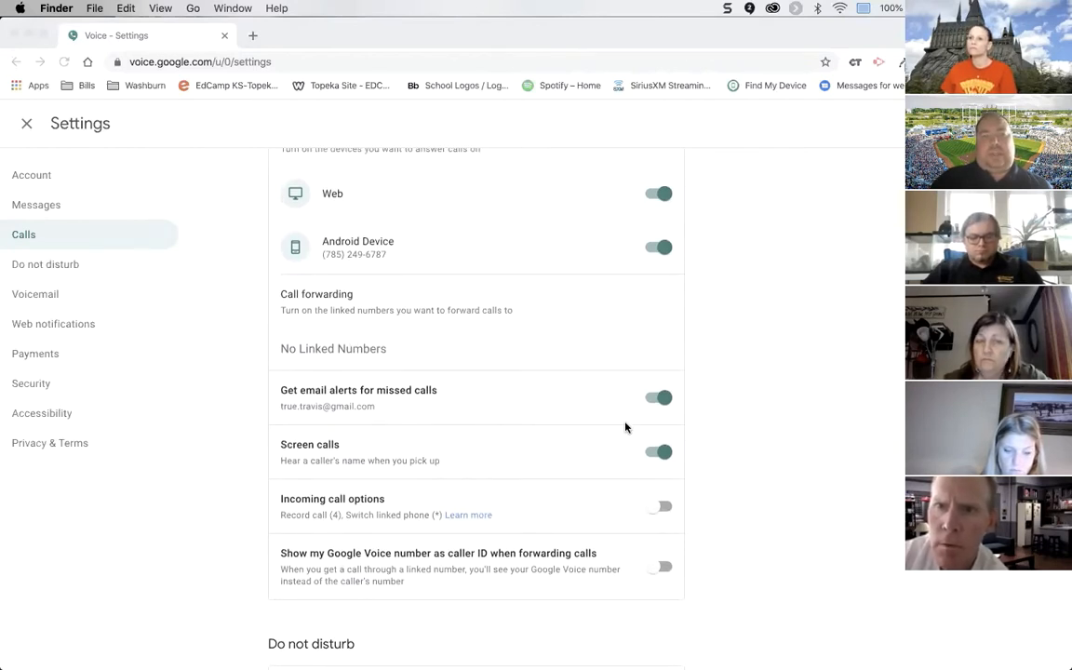
{"action": "mouse_move", "coordinate": [772, 416]}
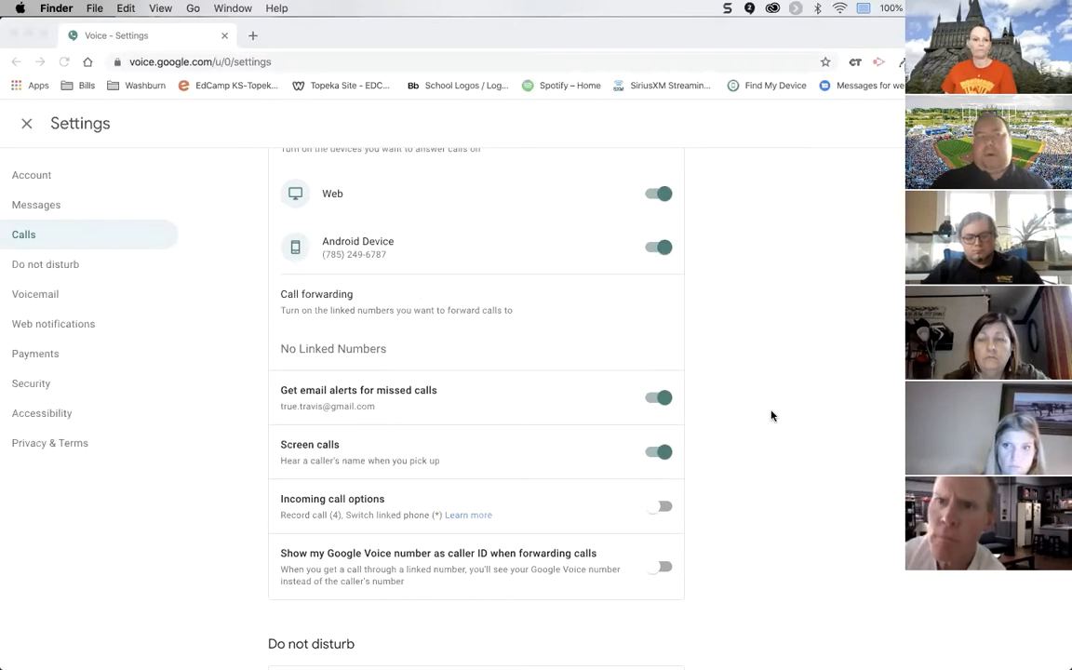
{"action": "mouse_move", "coordinate": [756, 382]}
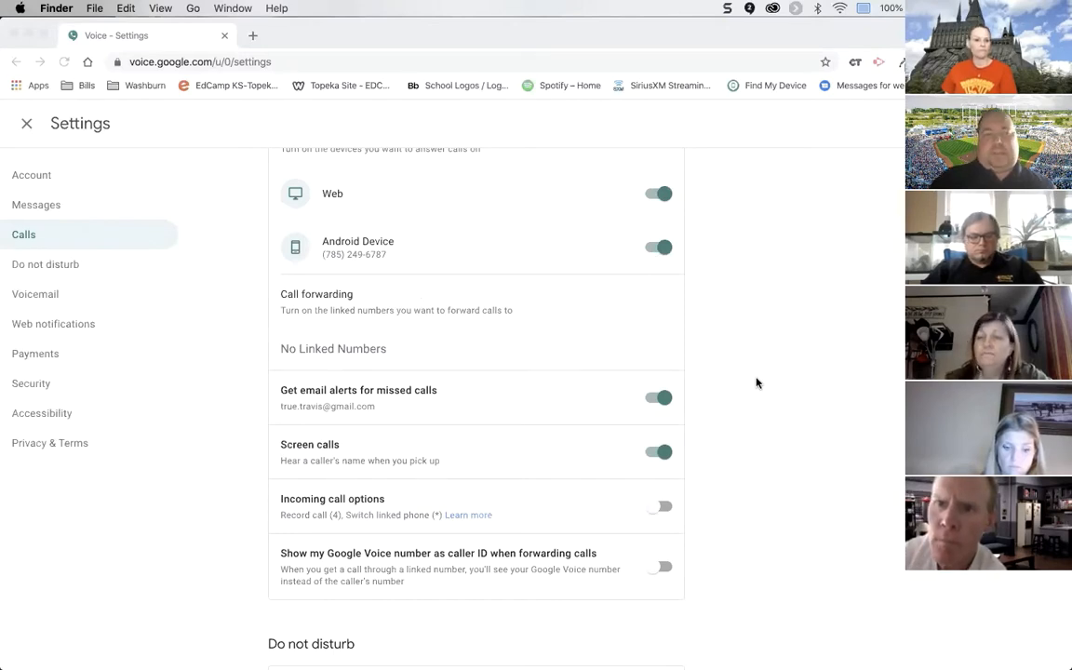
{"action": "scroll", "scroll_direction": "down", "scroll_amount": 3}
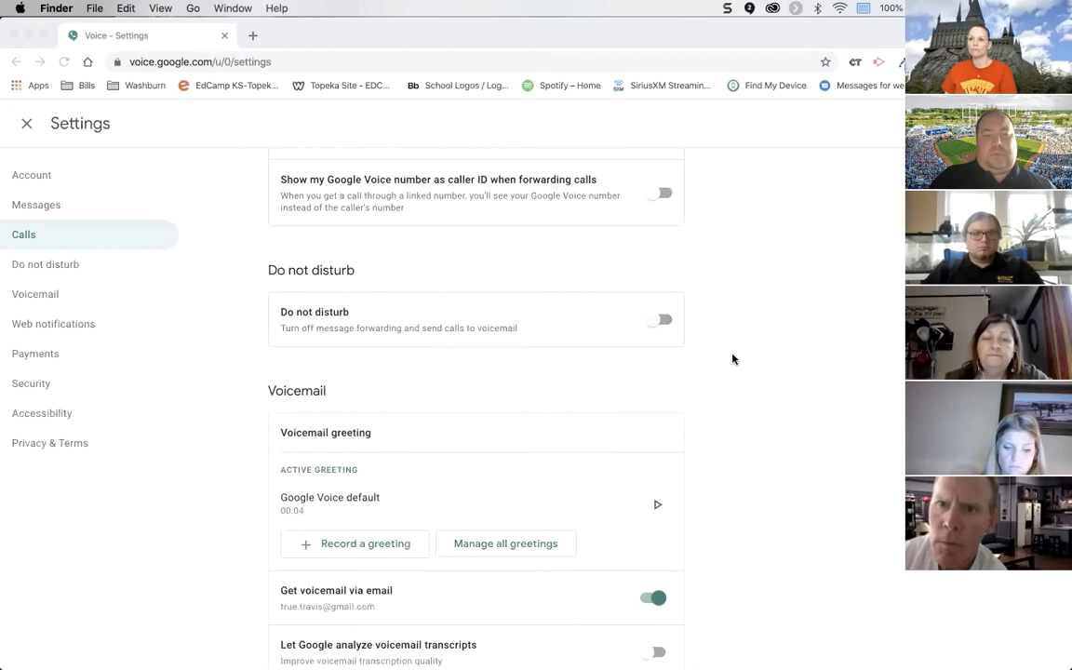
{"action": "left_click", "coordinate": [35, 294]}
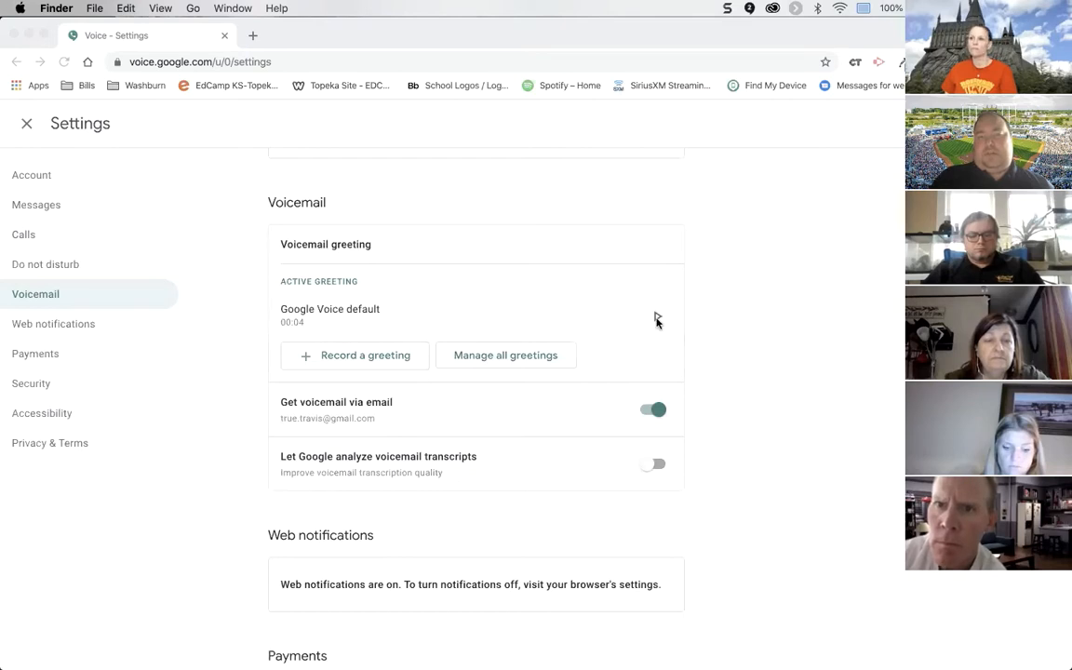
Play the default voicemail greeting, scroll down to Privacy & Terms, and close Settings
{"action": "left_click", "coordinate": [659, 316]}
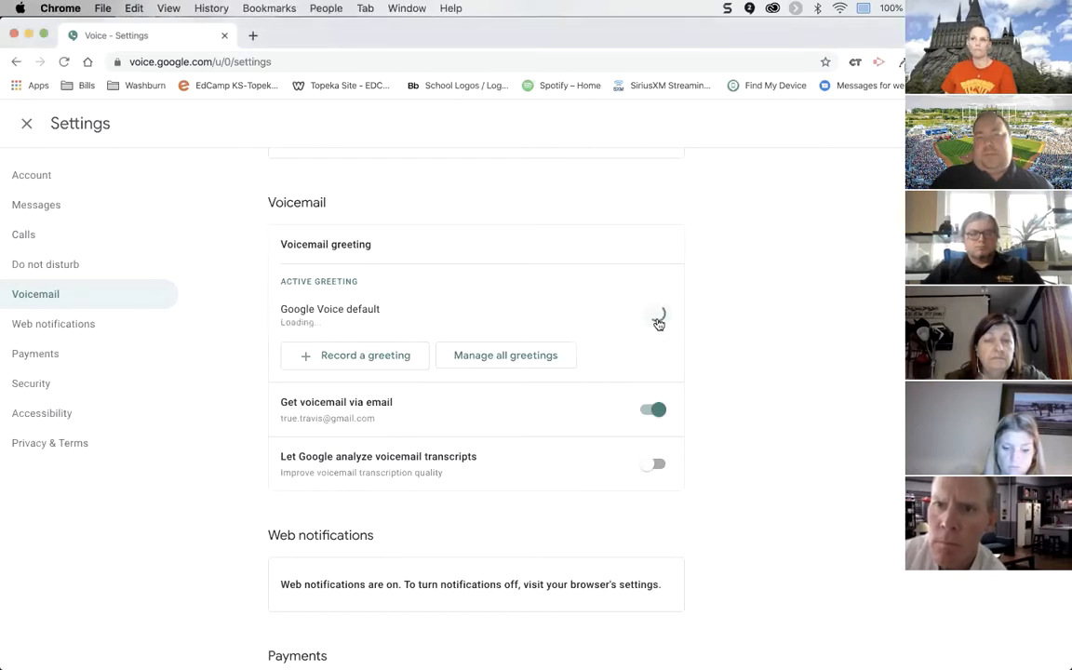
{"action": "left_click", "coordinate": [658, 316]}
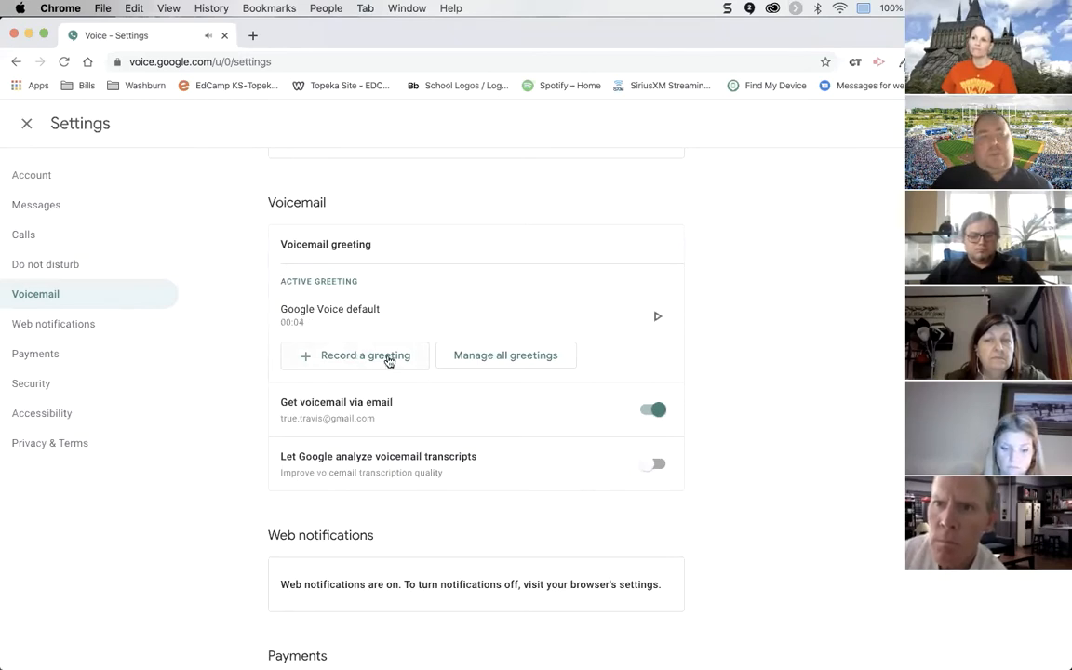
{"action": "scroll", "scroll_direction": "down", "scroll_amount": 3}
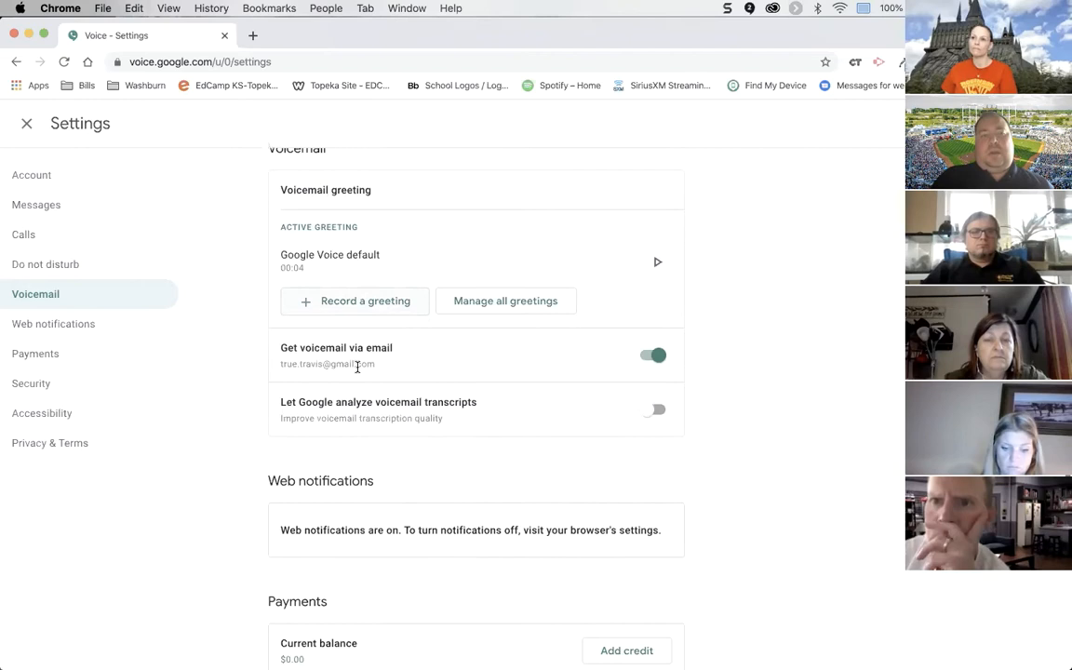
{"action": "mouse_move", "coordinate": [399, 363]}
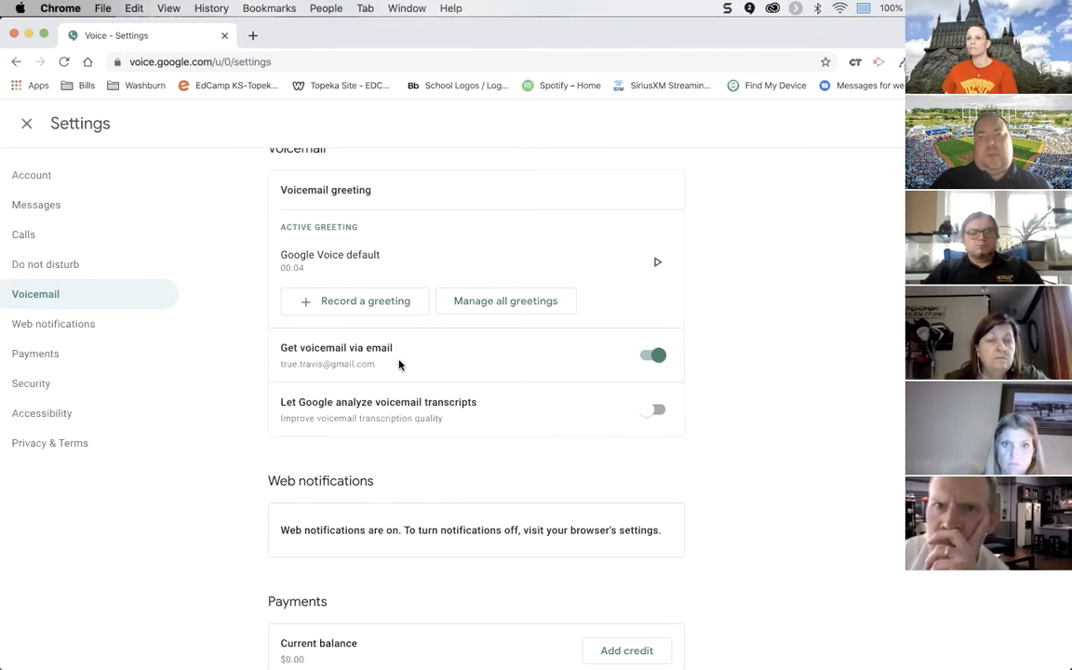
{"action": "mouse_move", "coordinate": [435, 365]}
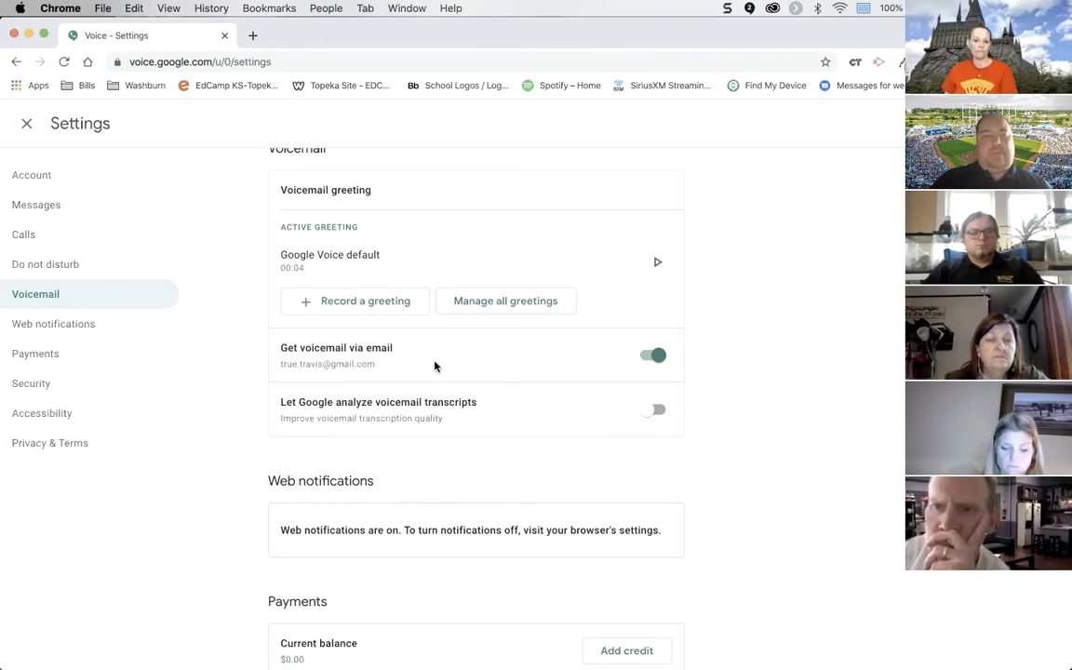
{"action": "scroll", "scroll_direction": "down", "scroll_amount": 3}
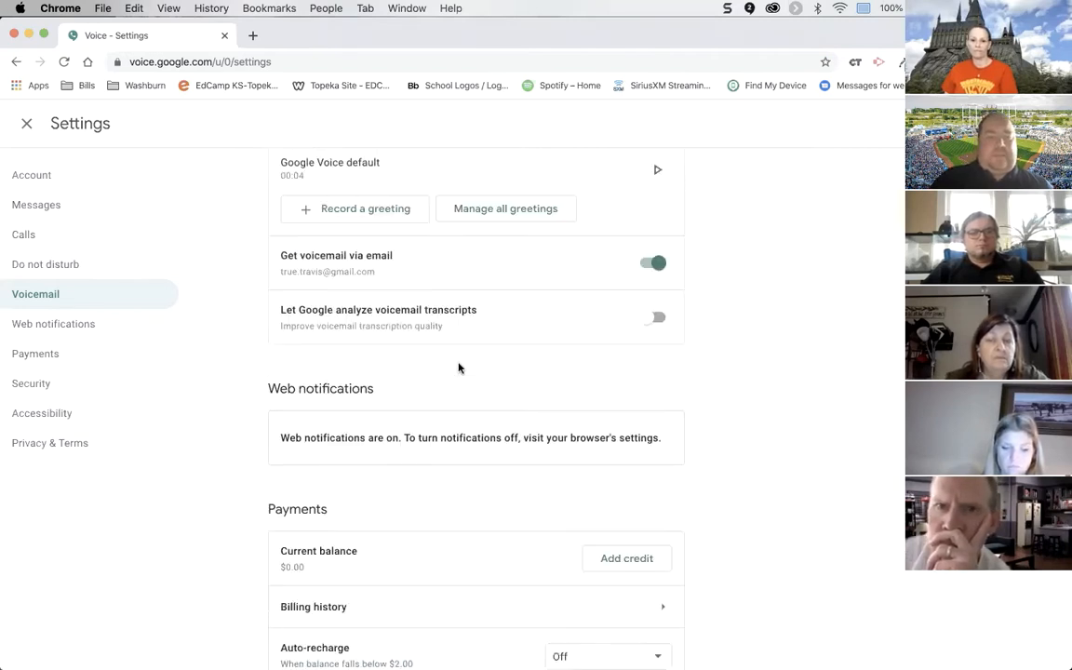
{"action": "scroll", "scroll_direction": "down", "scroll_amount": 3}
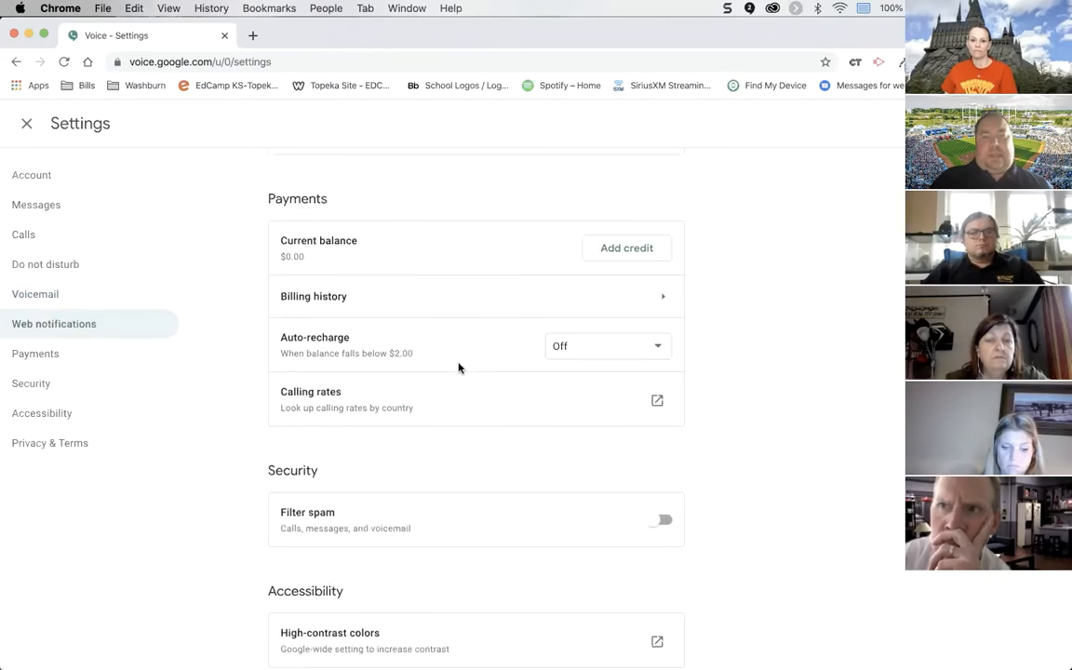
{"action": "scroll", "scroll_direction": "down", "scroll_amount": 3}
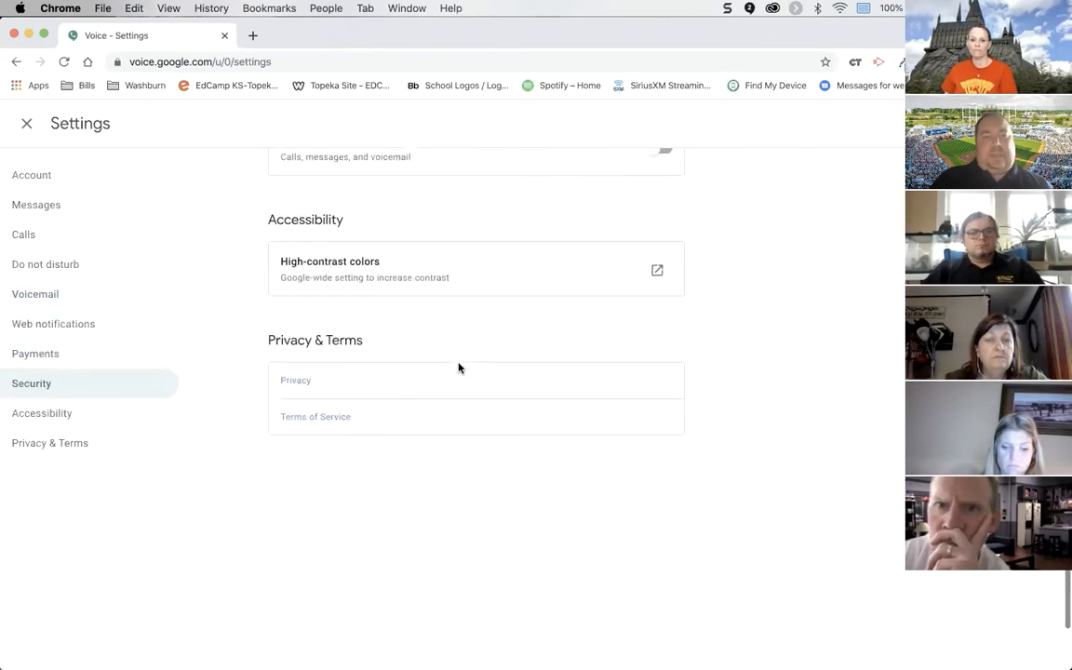
{"action": "left_click", "coordinate": [35, 354]}
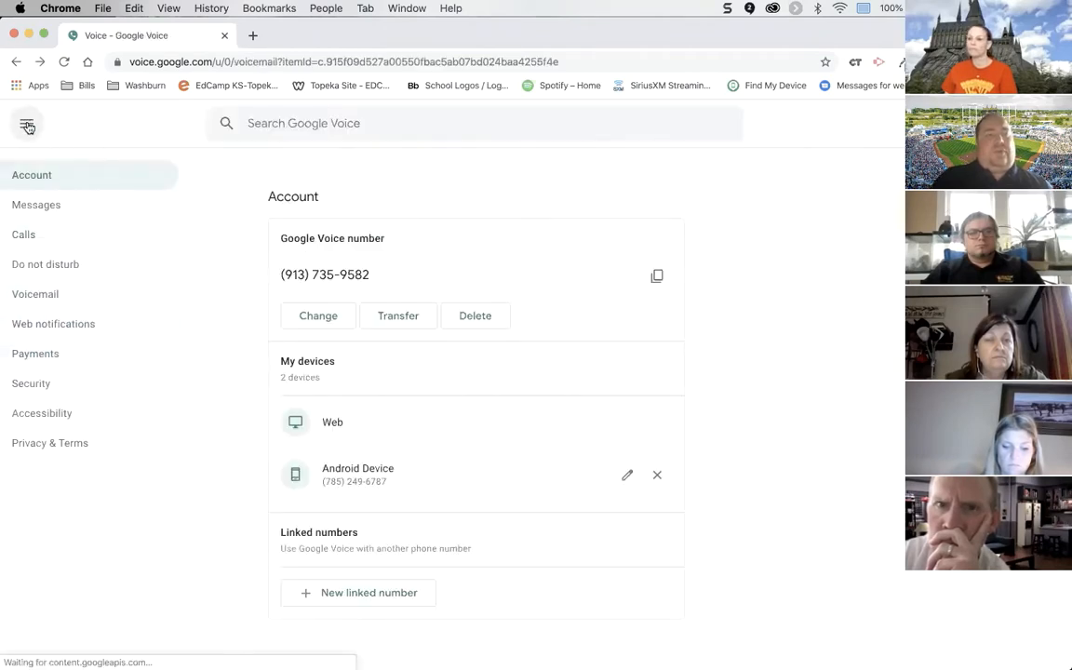
Leave Settings and open the welcome voicemail from Google Voice
{"action": "left_click", "coordinate": [27, 123]}
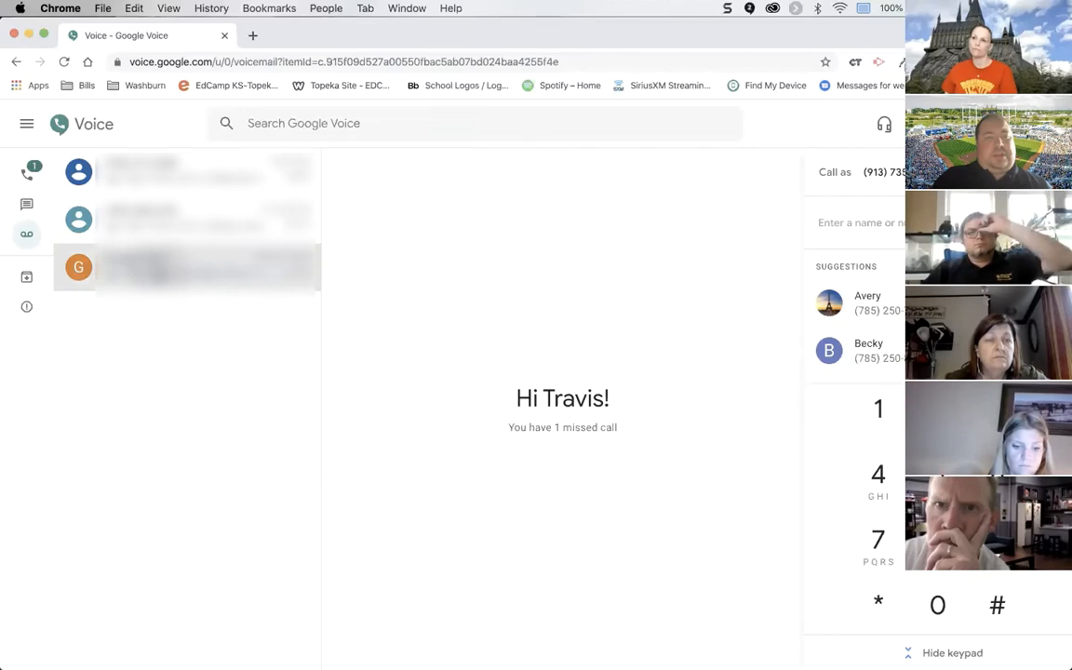
{"action": "left_click", "coordinate": [186, 267]}
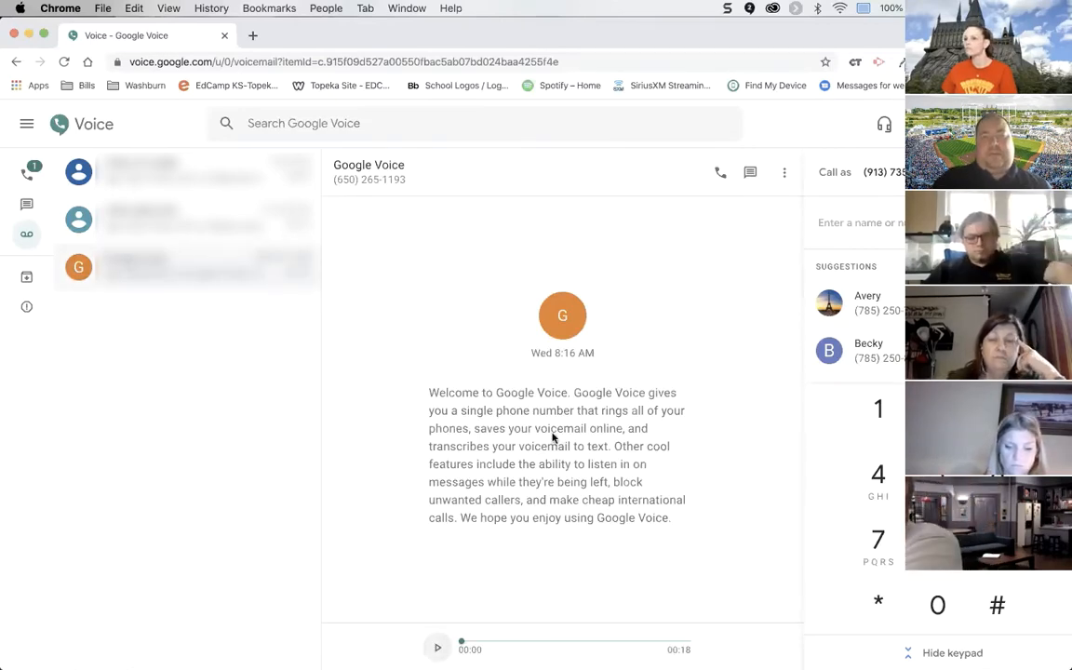
{"action": "mouse_move", "coordinate": [437, 645]}
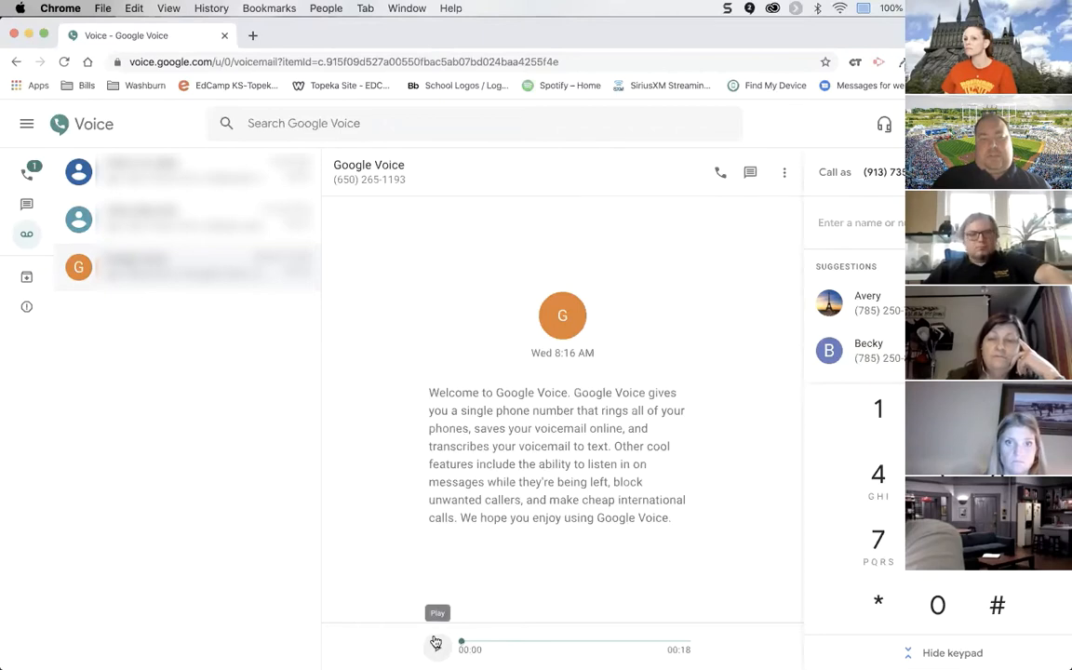
Play the welcome voicemail, pause it at 4 seconds, and switch to Messages
{"action": "left_click", "coordinate": [437, 646]}
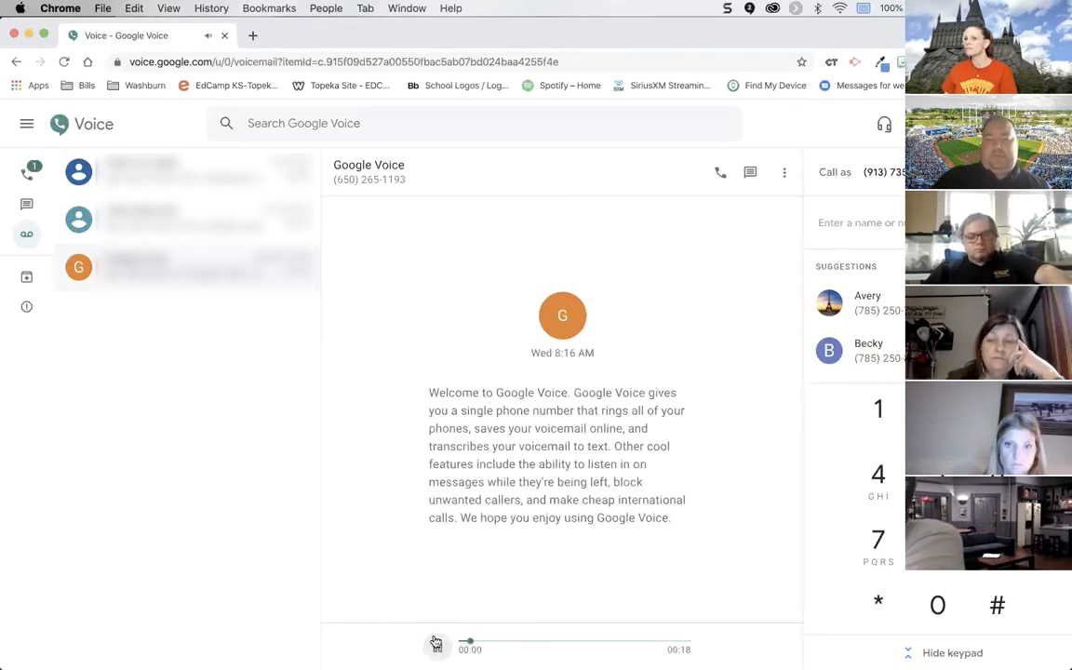
{"action": "left_click", "coordinate": [436, 647]}
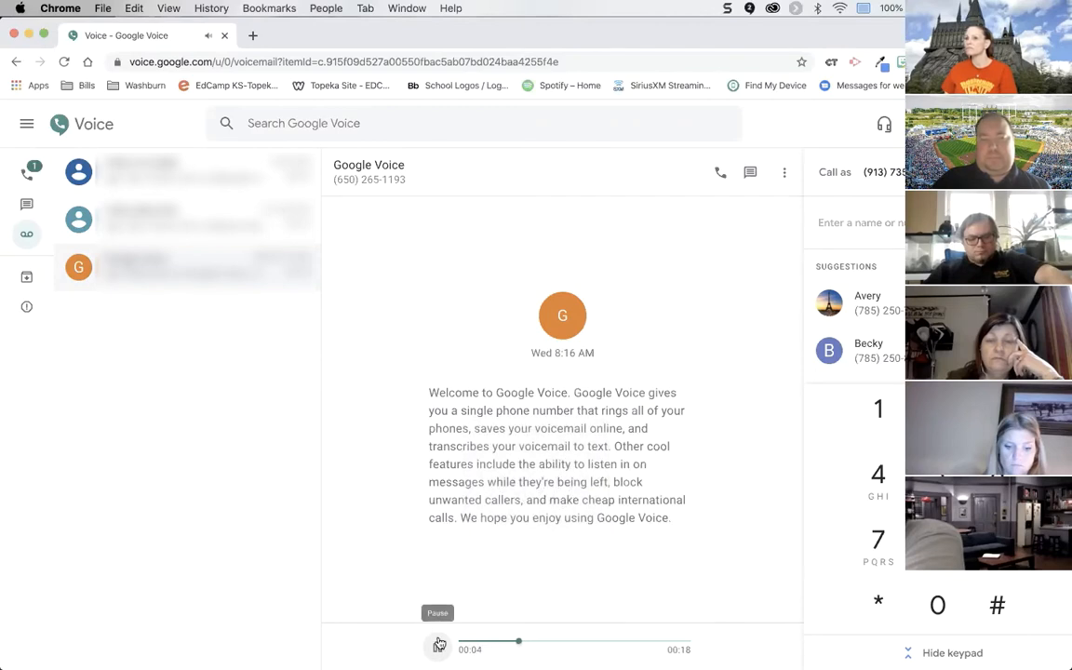
{"action": "left_click", "coordinate": [437, 646]}
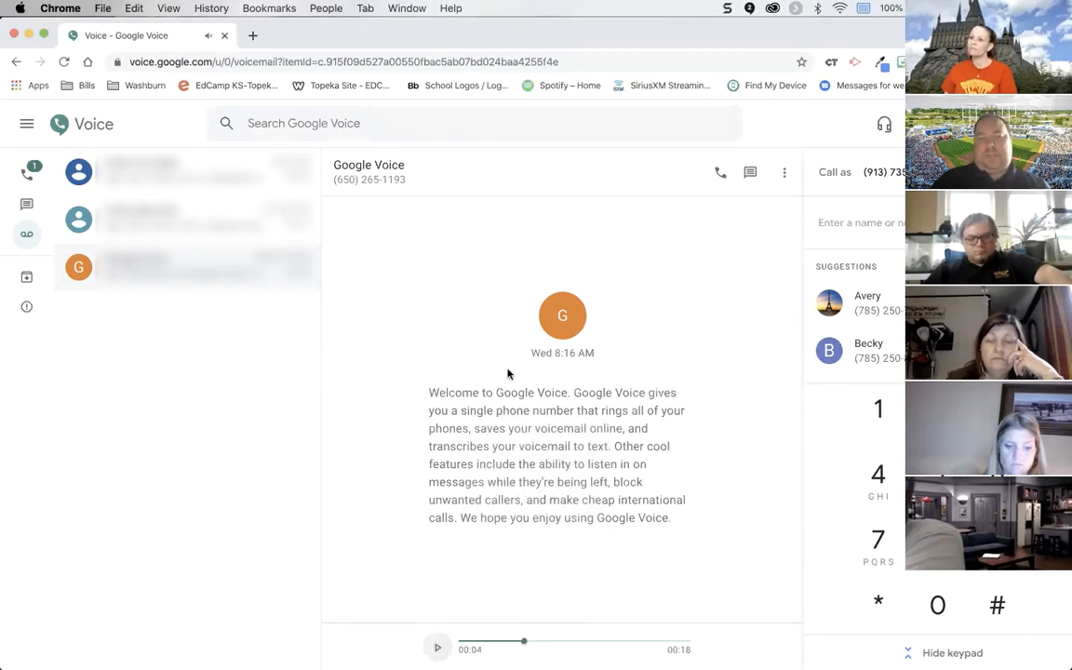
{"action": "mouse_move", "coordinate": [553, 468]}
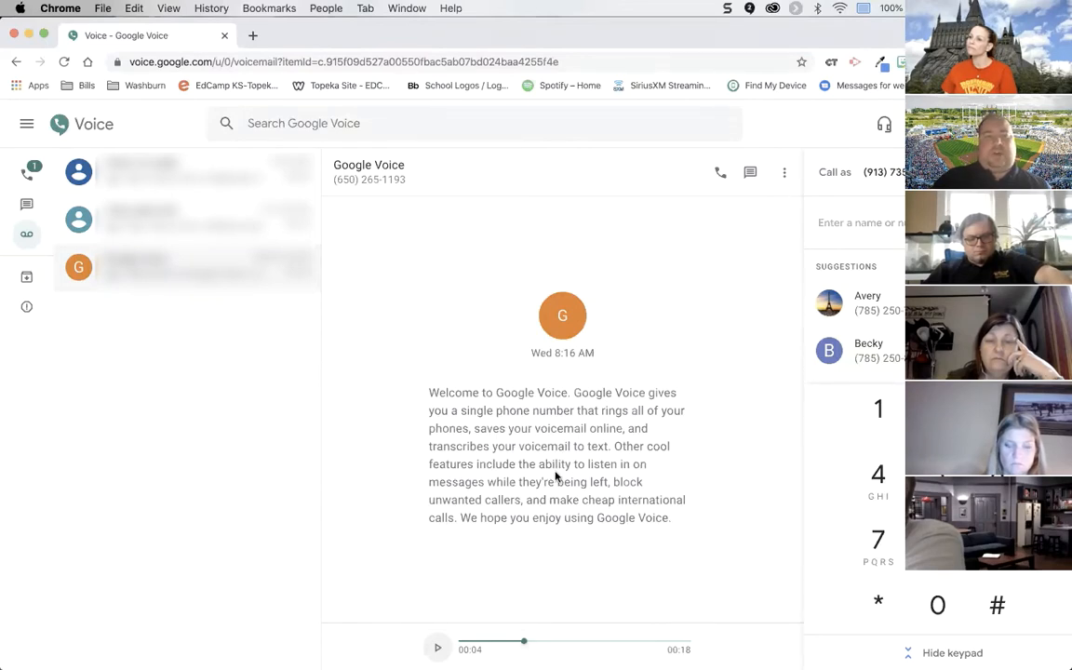
{"action": "mouse_move", "coordinate": [751, 191]}
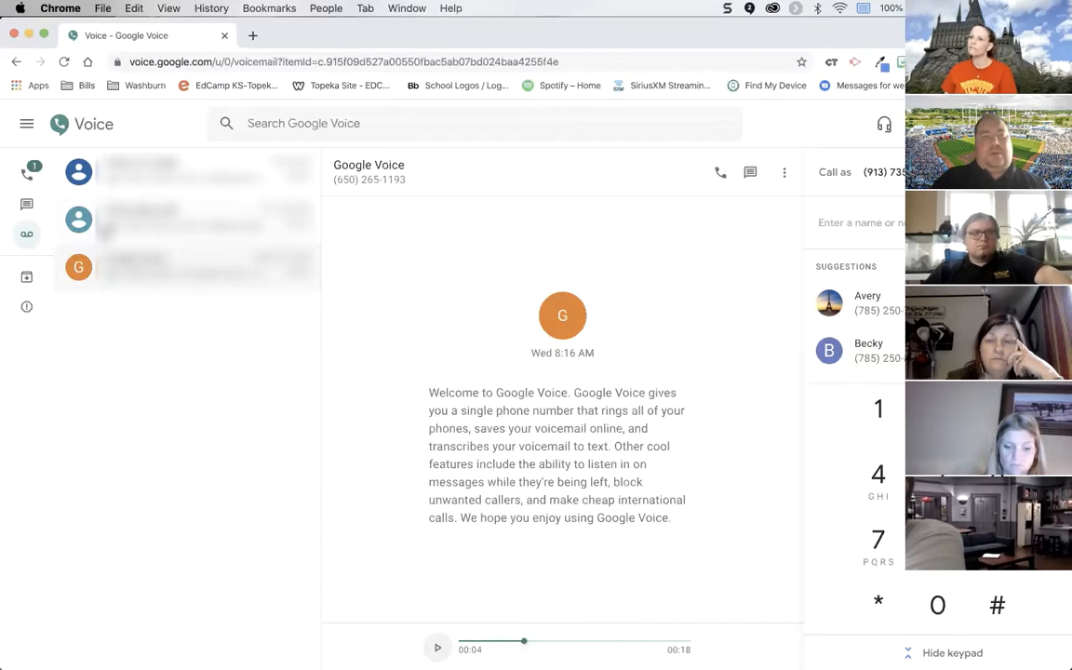
{"action": "left_click", "coordinate": [27, 204]}
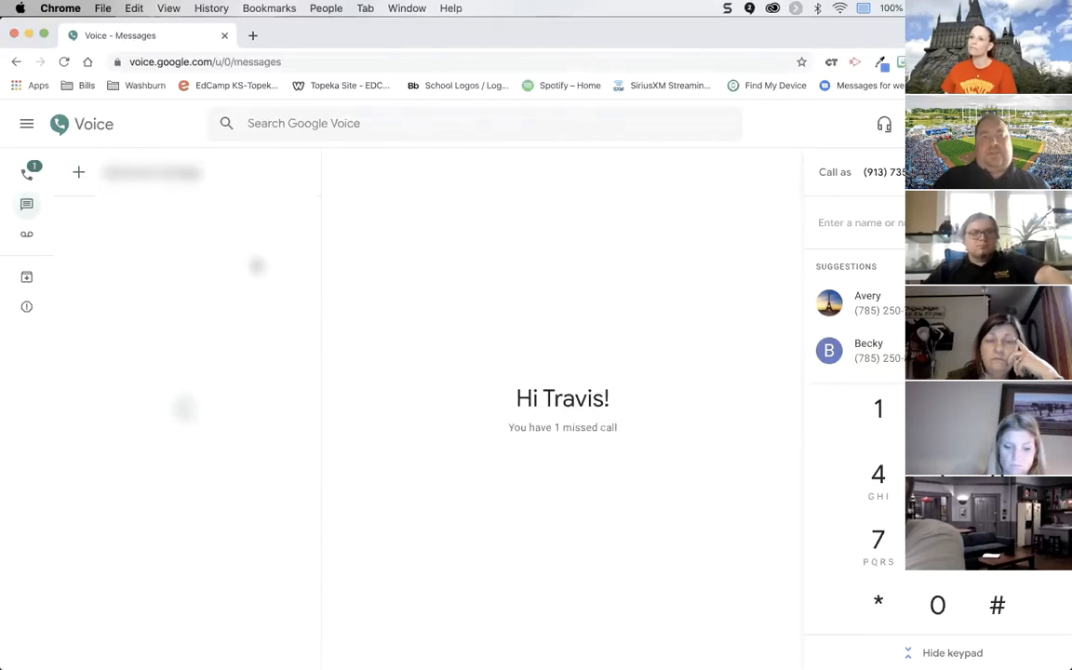
Start a blank new text message draft, then open a new browser tab
{"action": "left_click", "coordinate": [27, 204]}
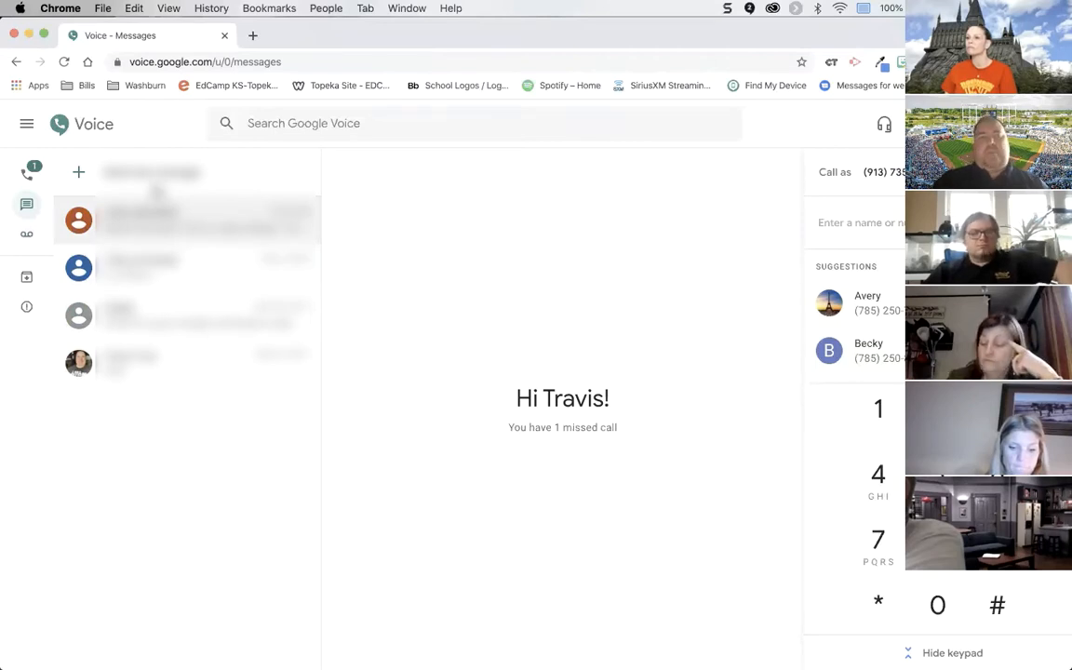
{"action": "left_click", "coordinate": [78, 172]}
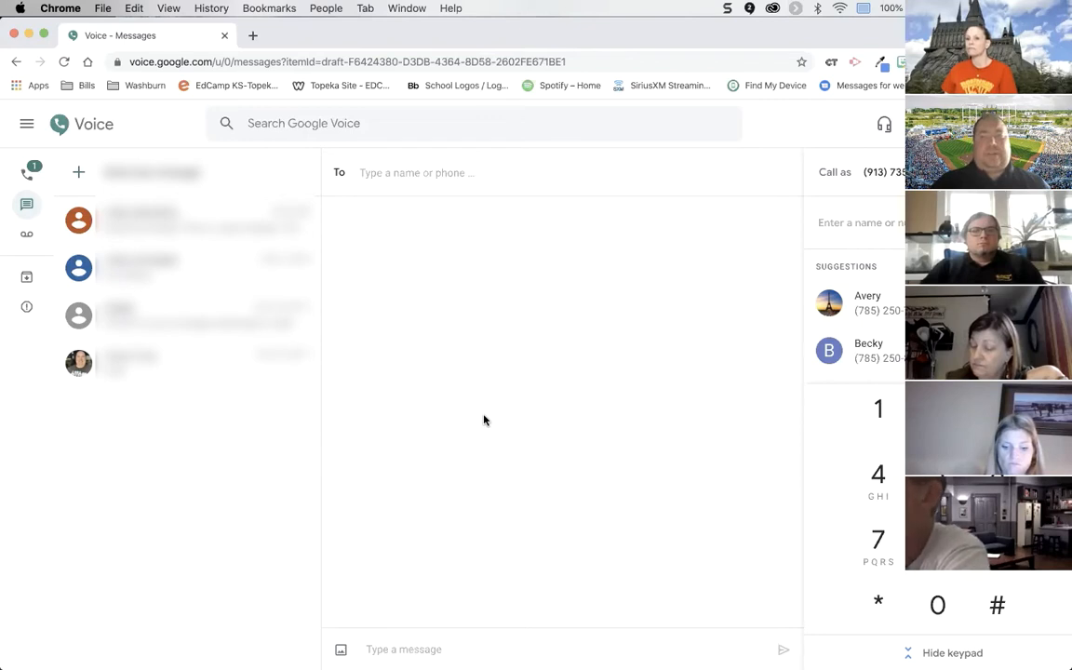
{"action": "mouse_move", "coordinate": [26, 172]}
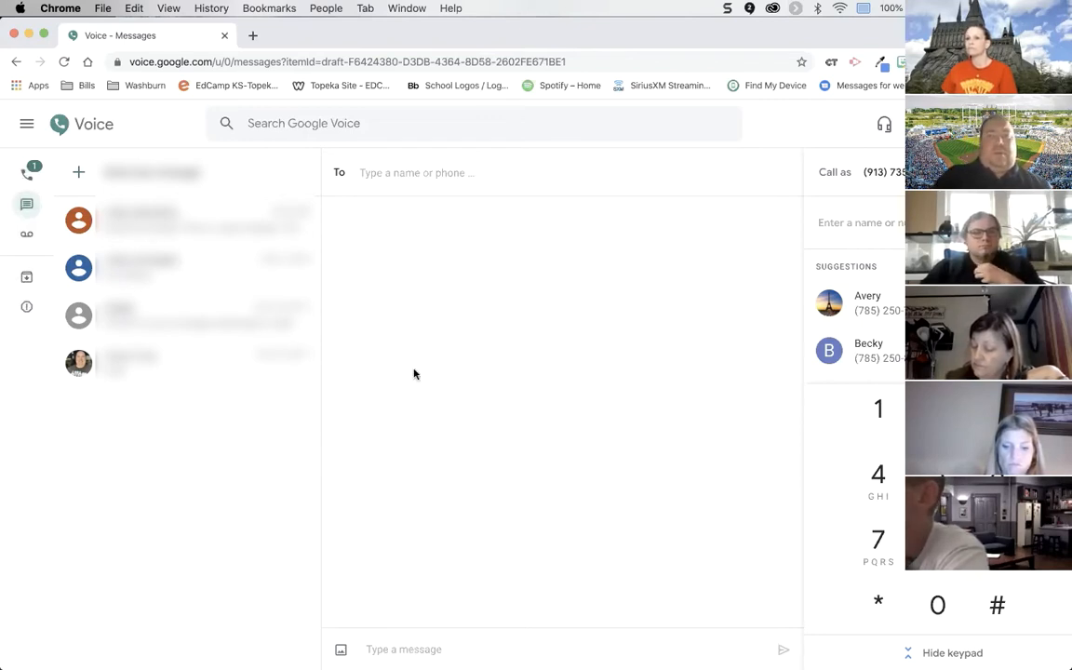
{"action": "mouse_move", "coordinate": [466, 327]}
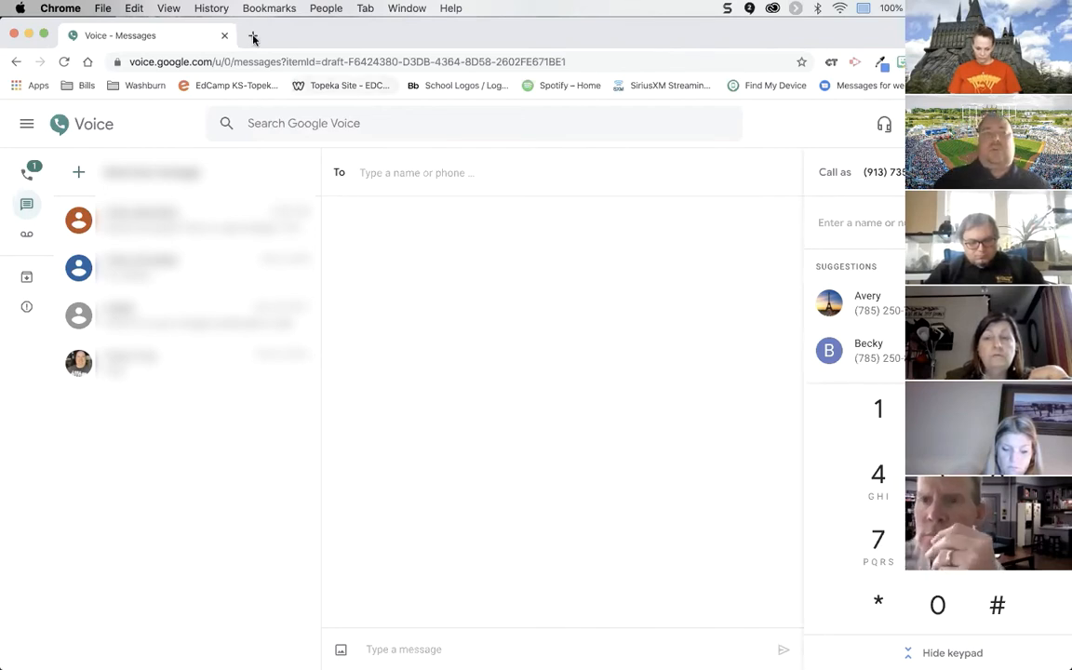
{"action": "left_click", "coordinate": [253, 36]}
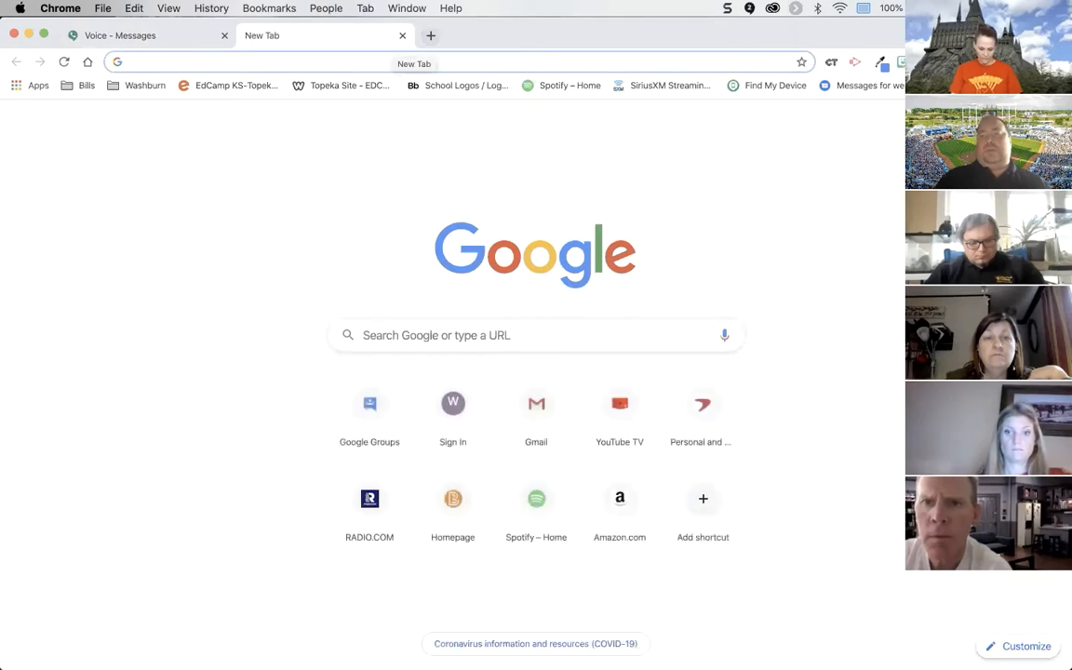
From the Google sign-in page, choose Create account for personal use
{"action": "left_click", "coordinate": [882, 62]}
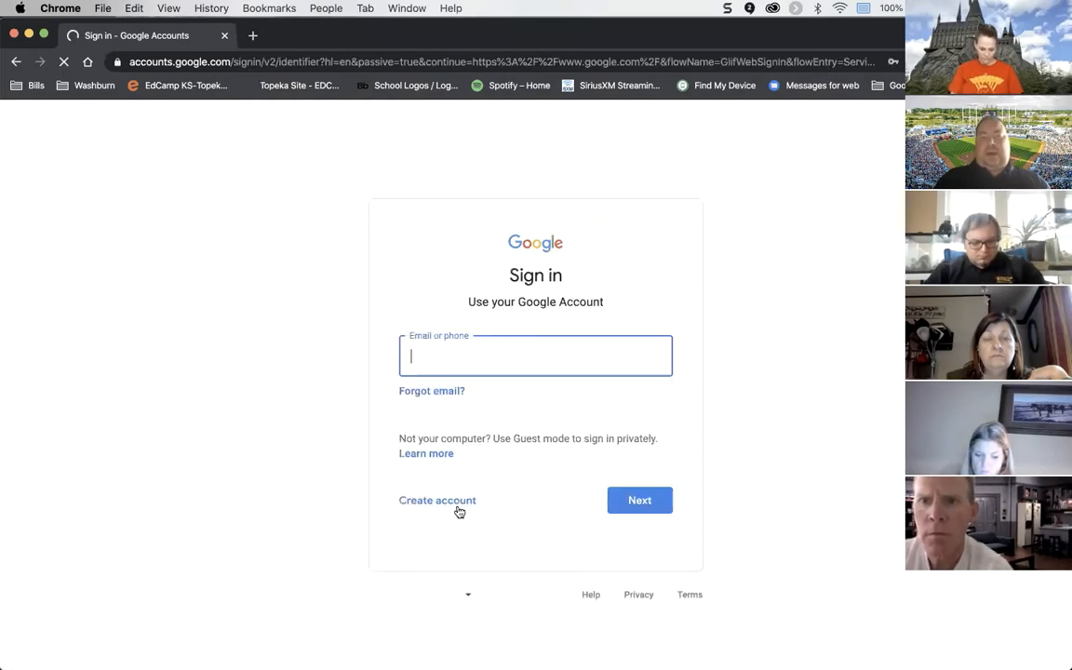
{"action": "left_click", "coordinate": [438, 499]}
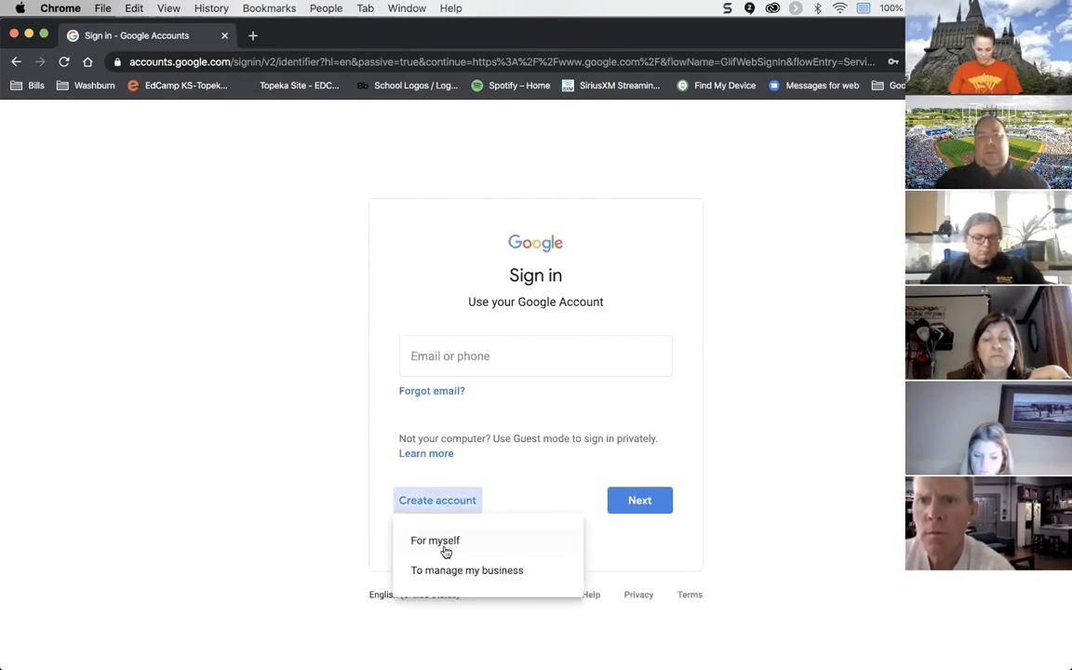
{"action": "left_click", "coordinate": [435, 541]}
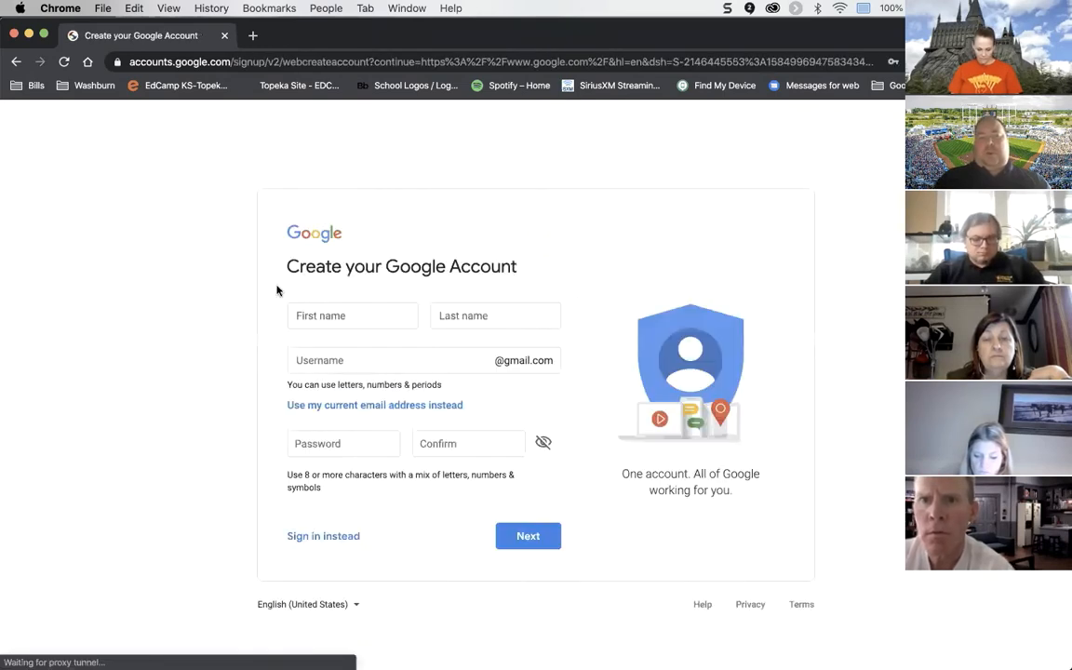
Click the First name field, then close the blank account creation window
{"action": "left_click", "coordinate": [351, 316]}
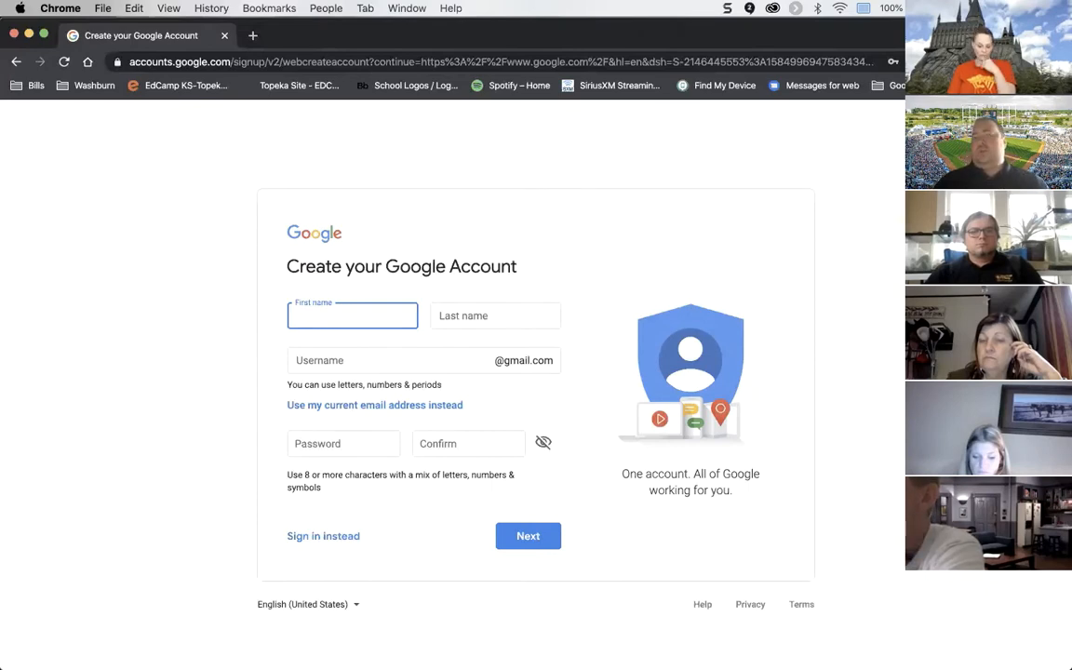
{"action": "mouse_move", "coordinate": [227, 233]}
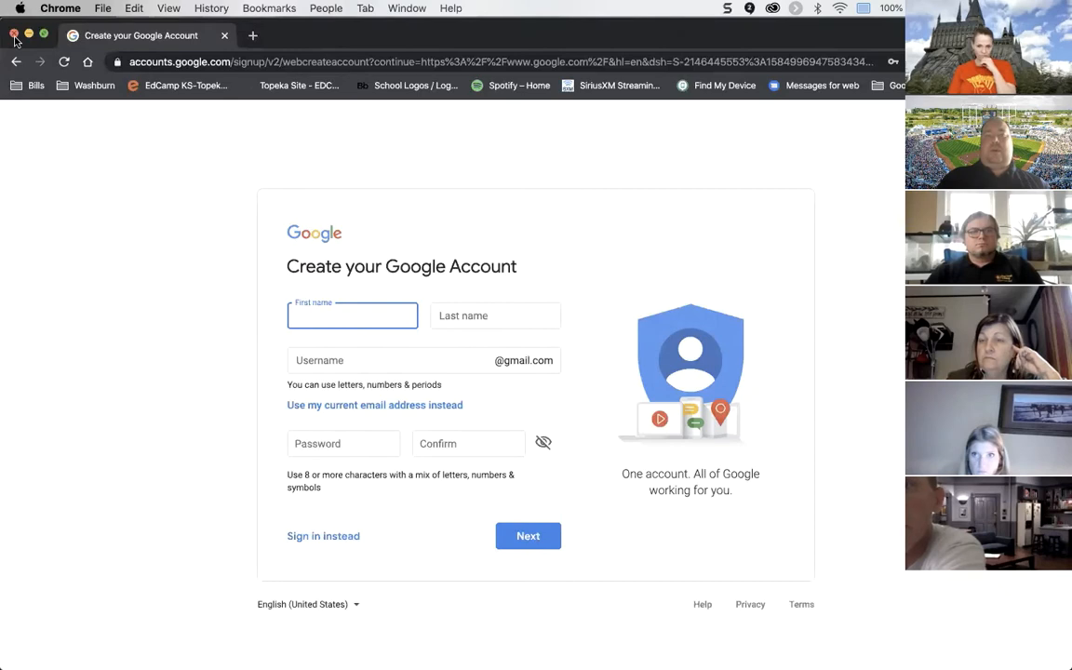
{"action": "left_click", "coordinate": [252, 36]}
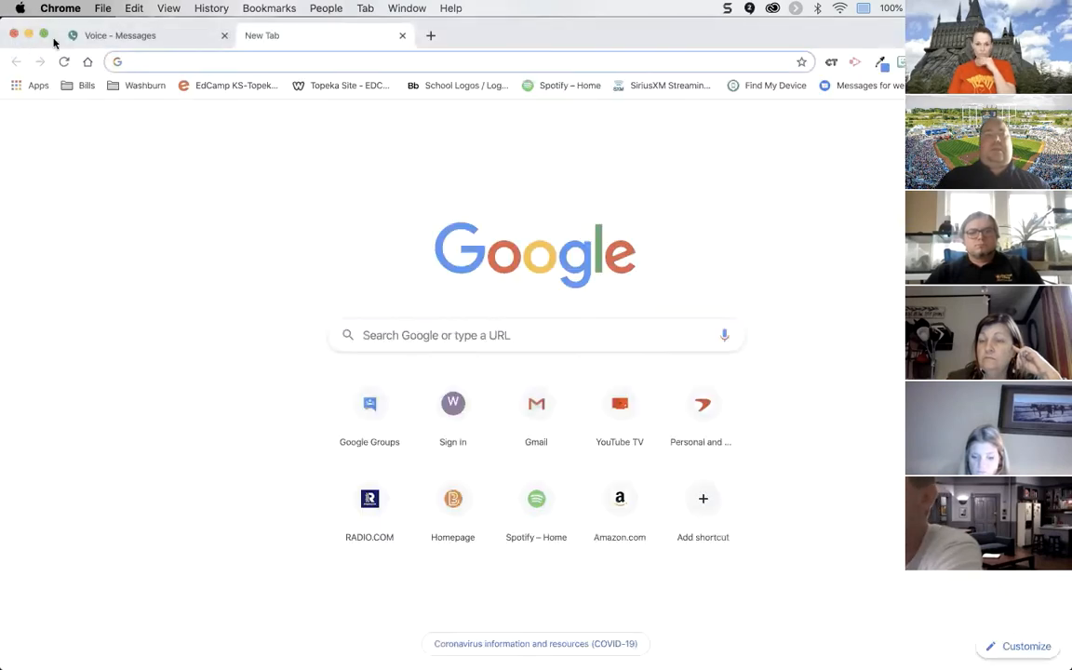
Switch from the New Tab back to the Voice - Messages tab
{"action": "left_click", "coordinate": [120, 36]}
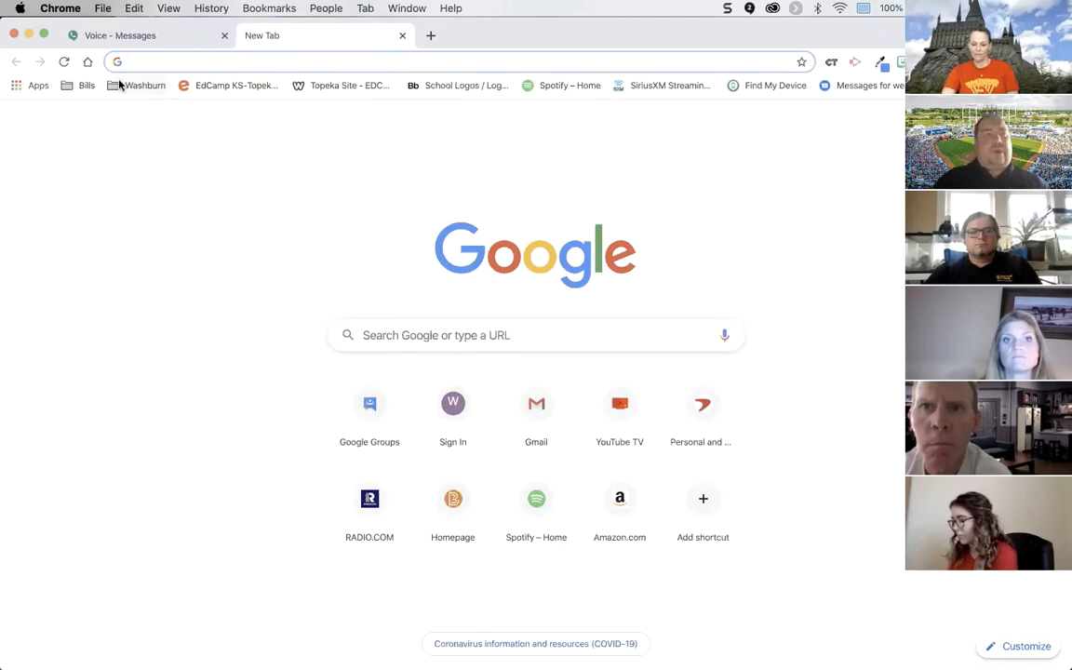
{"action": "left_click", "coordinate": [119, 35]}
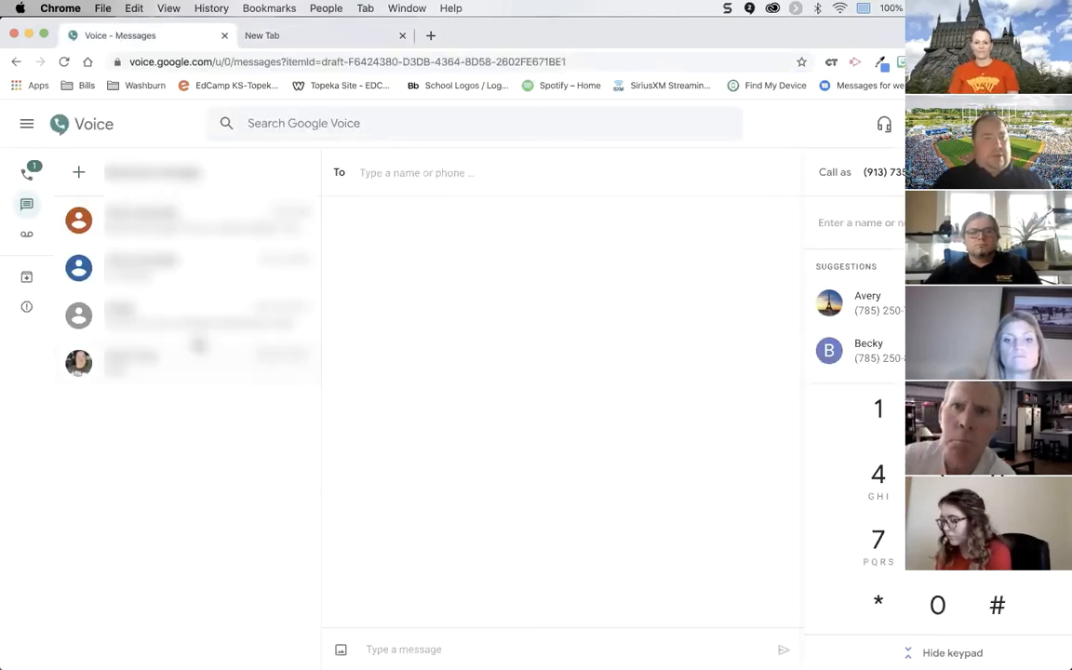
{"action": "left_click", "coordinate": [27, 173]}
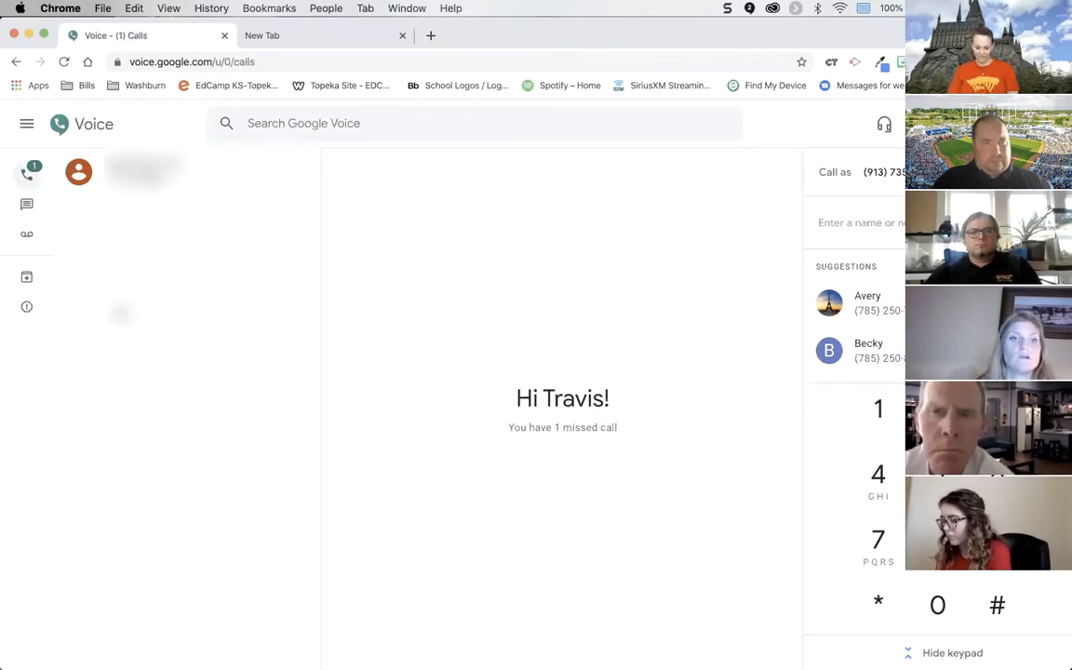
{"action": "left_click", "coordinate": [27, 239]}
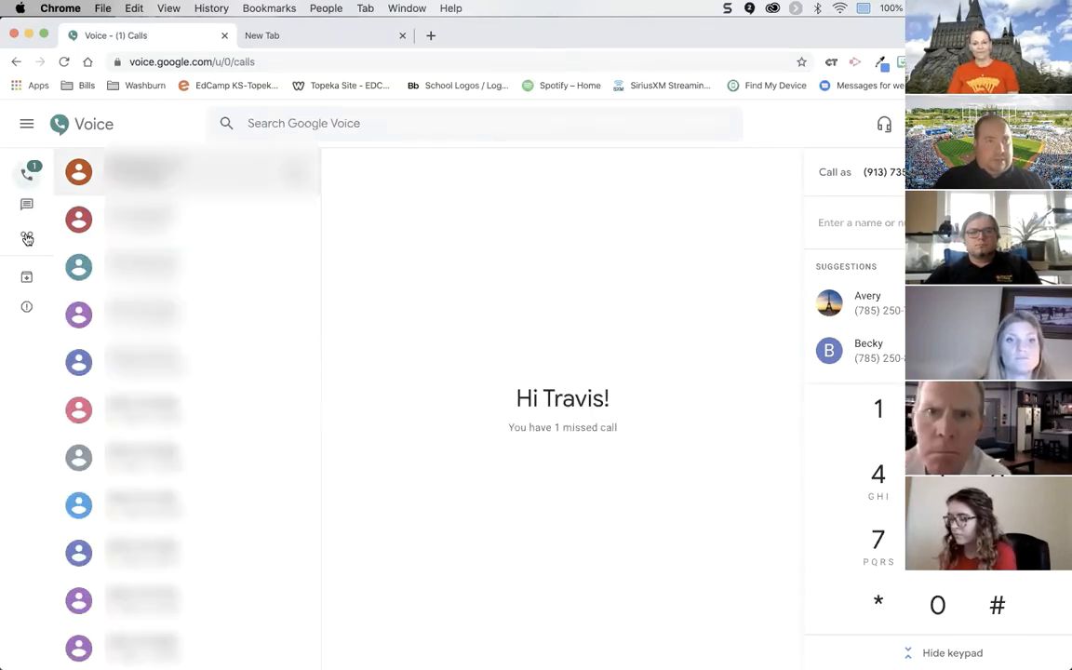
{"action": "left_click", "coordinate": [27, 239]}
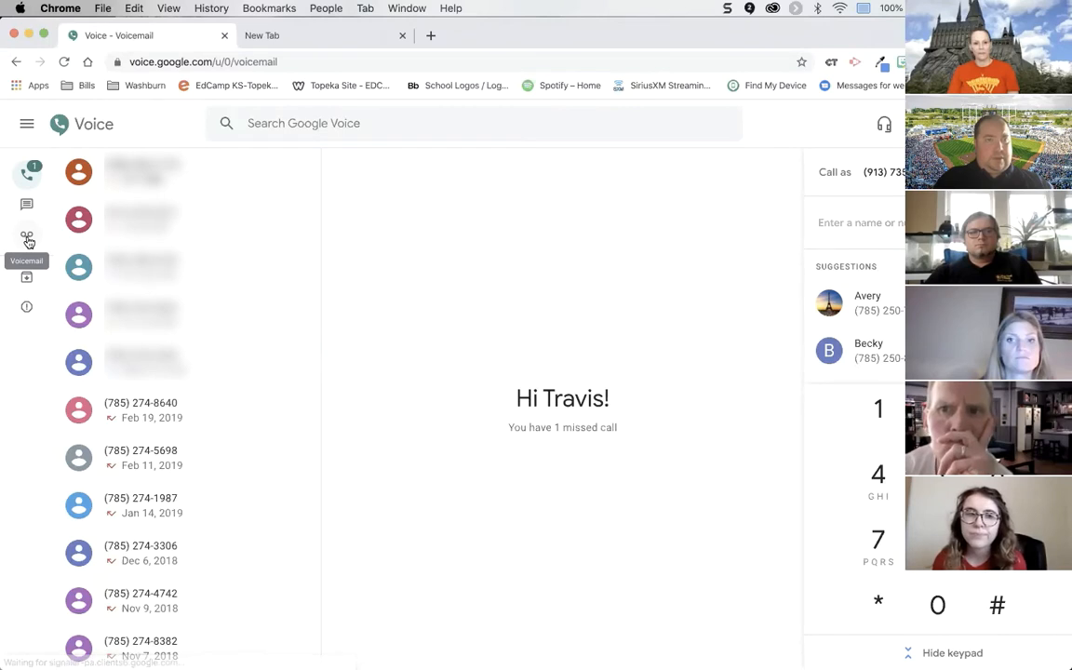
{"action": "left_click", "coordinate": [27, 237]}
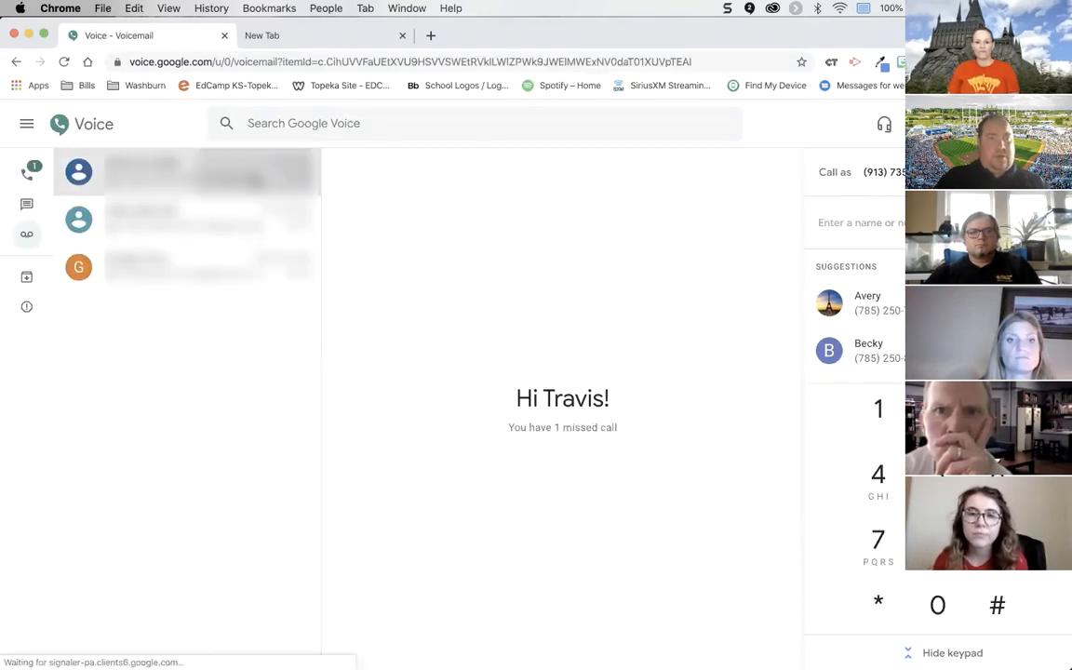
{"action": "left_click", "coordinate": [186, 172]}
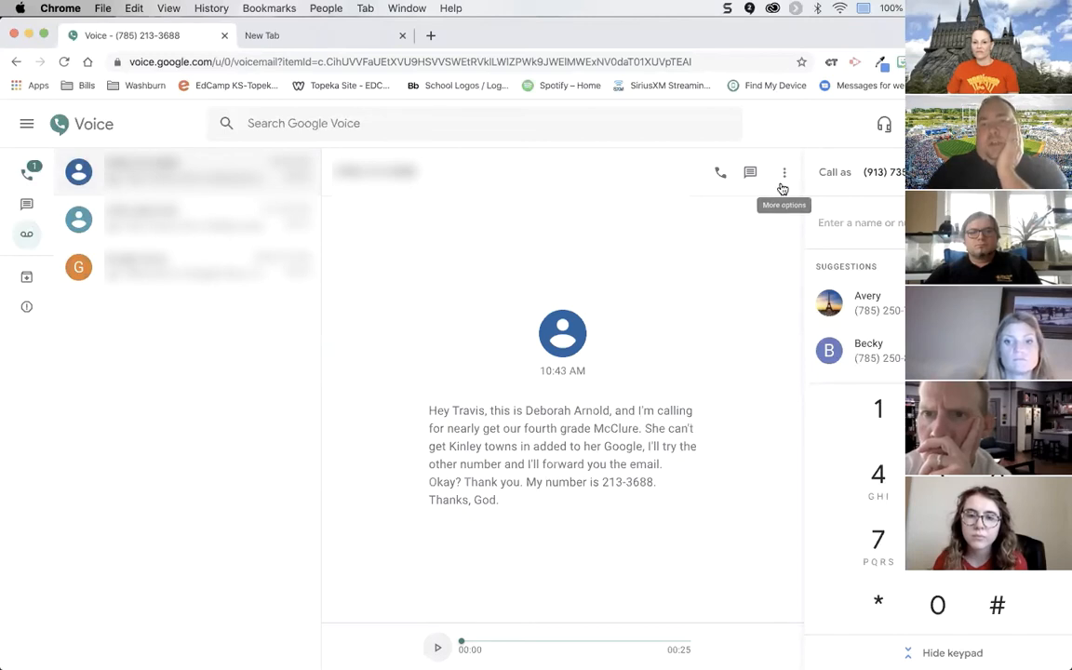
{"action": "left_click", "coordinate": [785, 172]}
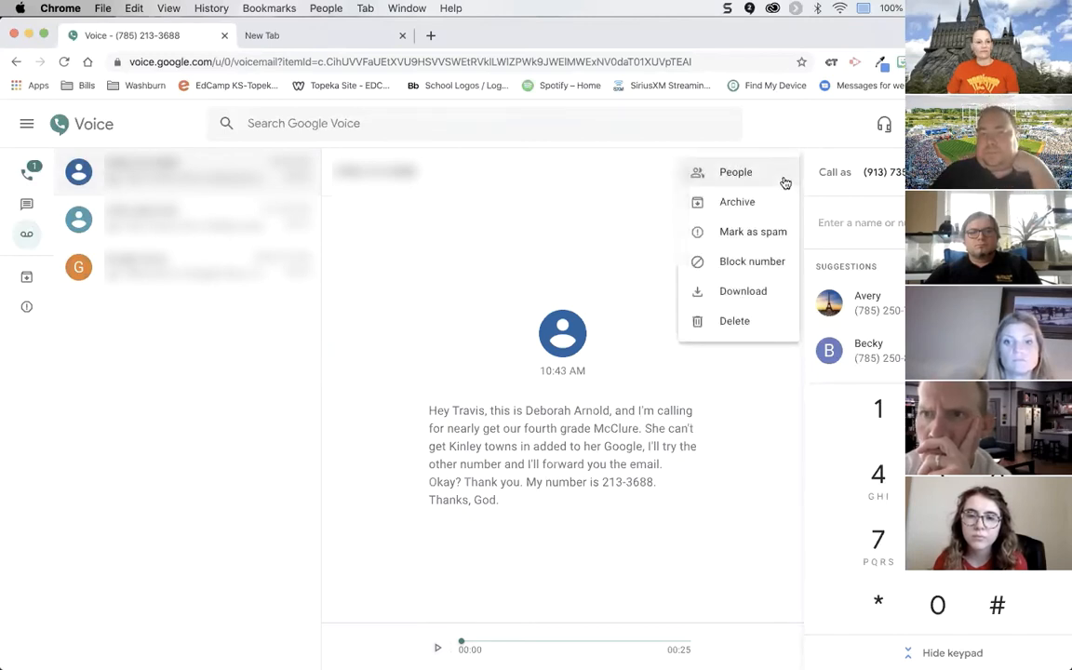
{"action": "mouse_move", "coordinate": [752, 262]}
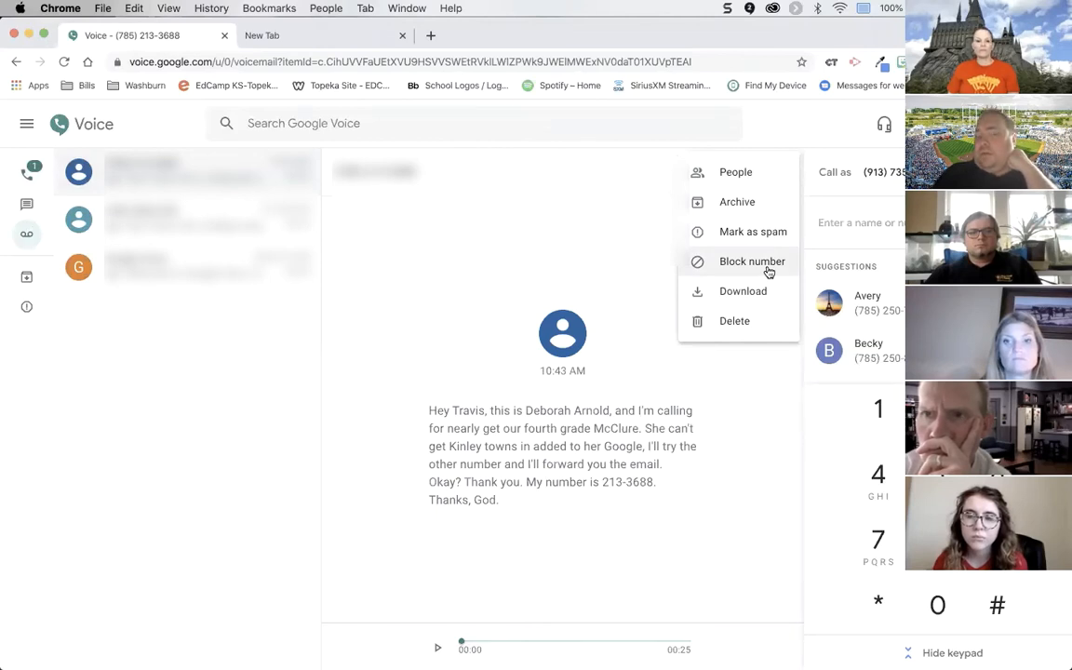
{"action": "mouse_move", "coordinate": [760, 298]}
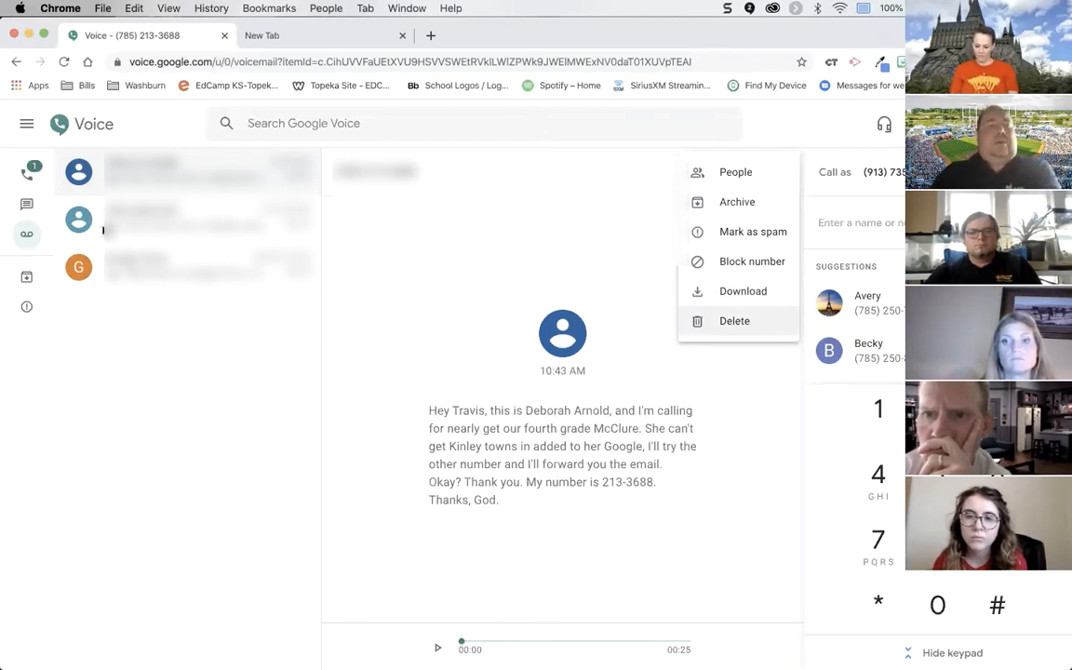
{"action": "left_click", "coordinate": [26, 177]}
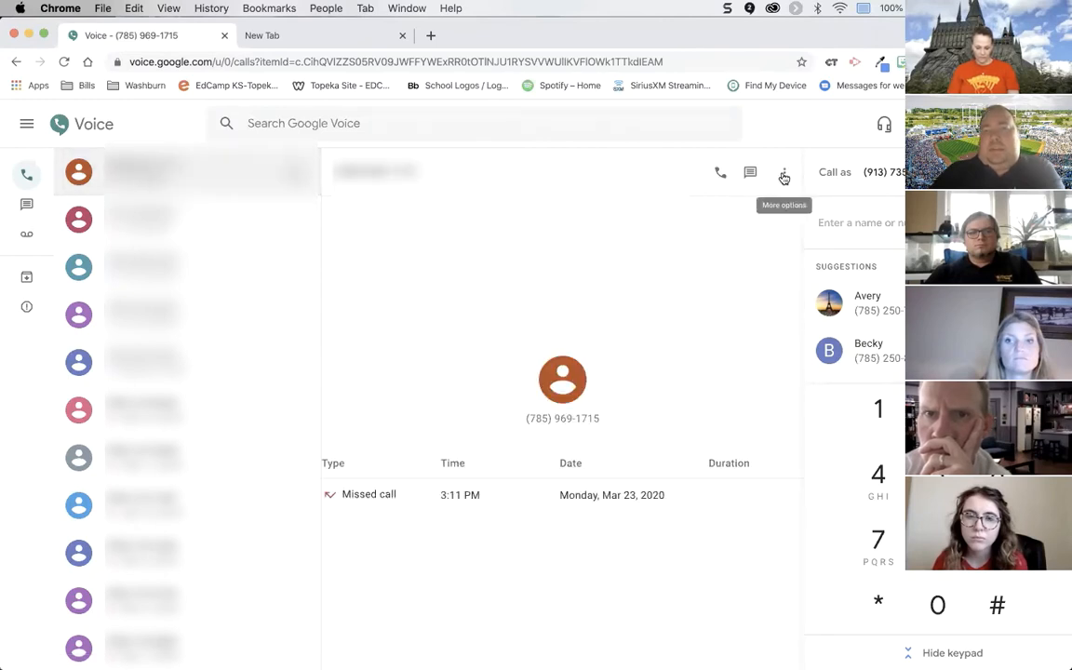
Show the missed call's People, Archive, Mark as spam, Block number and Delete options
{"action": "left_click", "coordinate": [784, 172]}
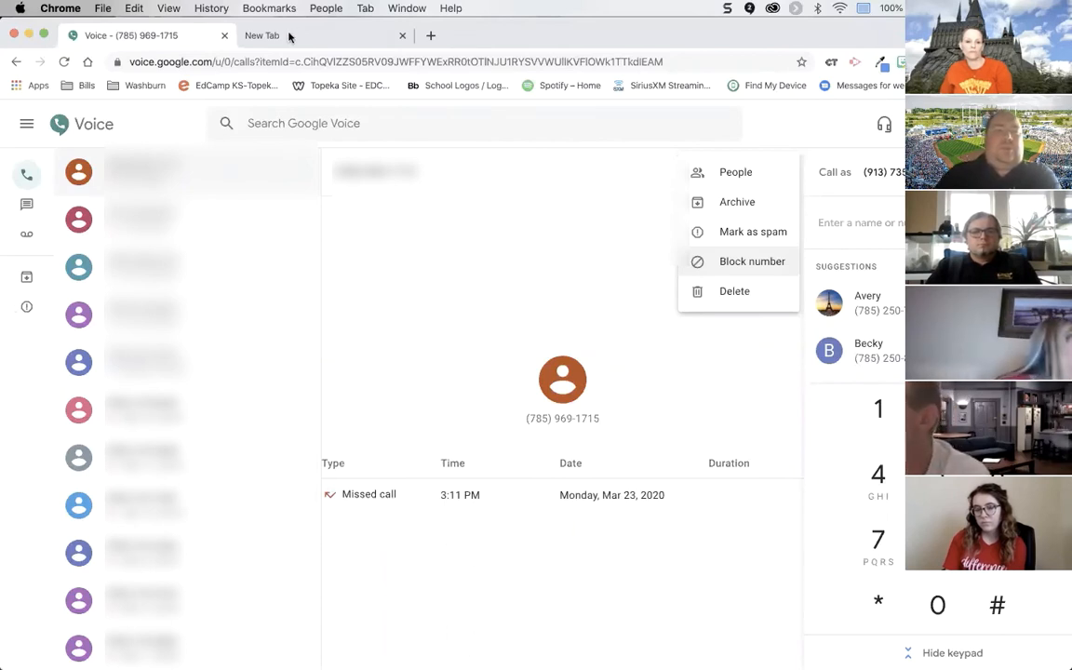
{"action": "mouse_move", "coordinate": [709, 124]}
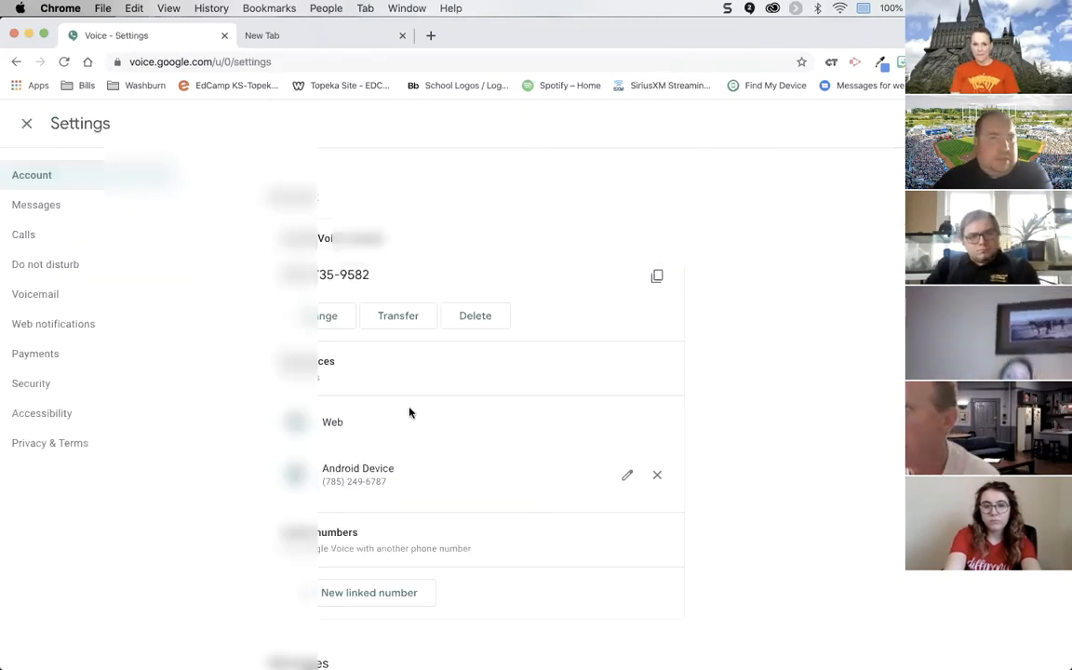
{"action": "scroll", "scroll_direction": "down", "scroll_amount": 3}
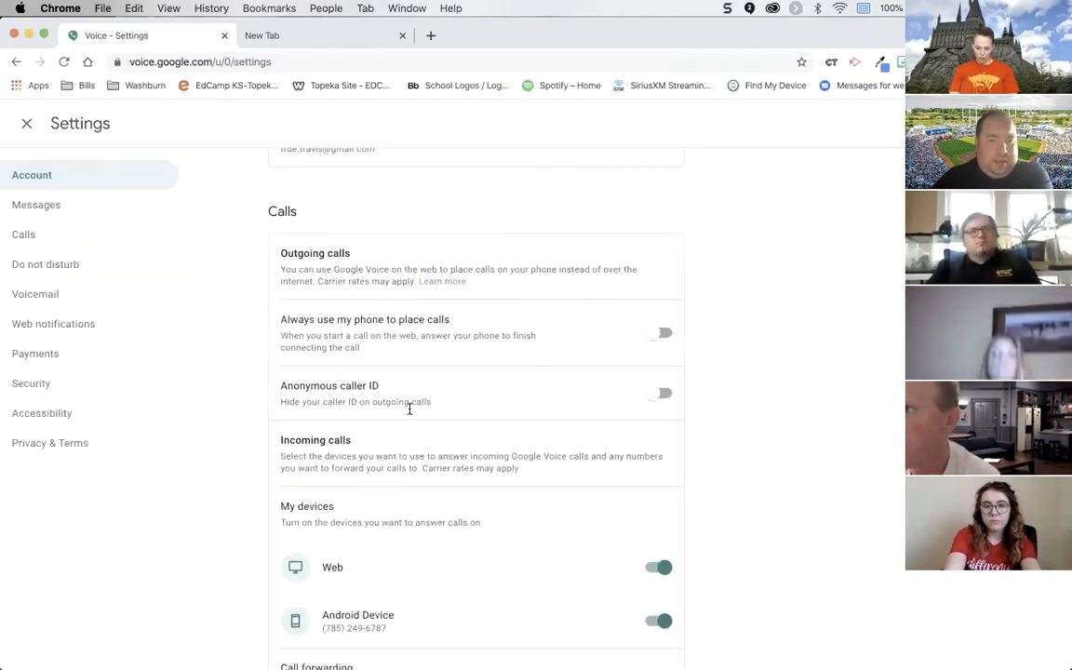
{"action": "left_click", "coordinate": [41, 413]}
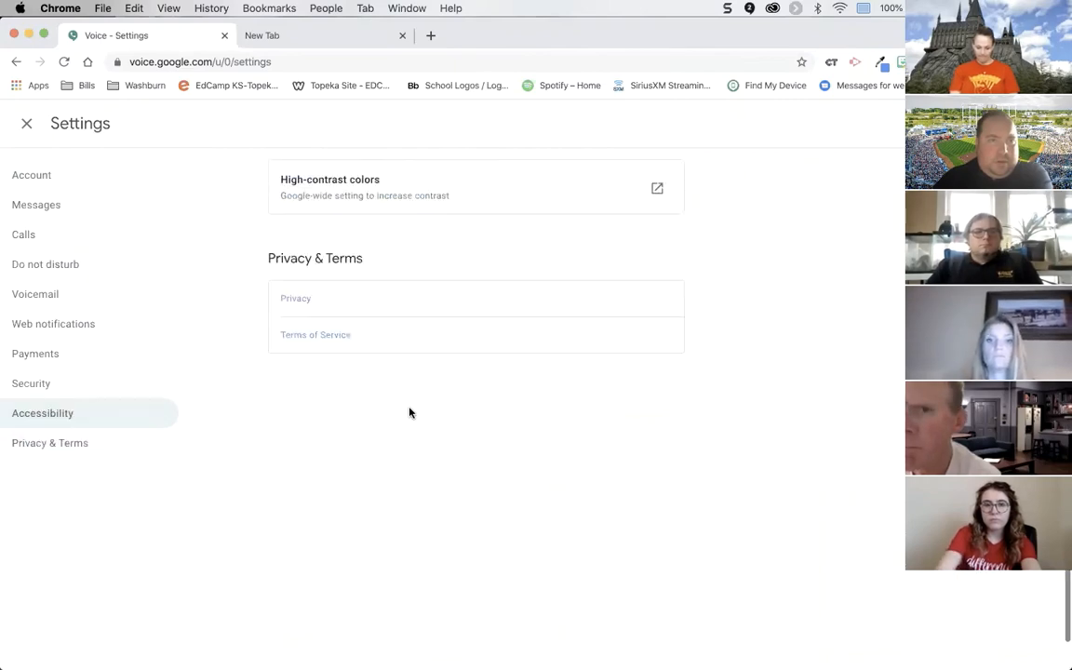
{"action": "left_click", "coordinate": [35, 353]}
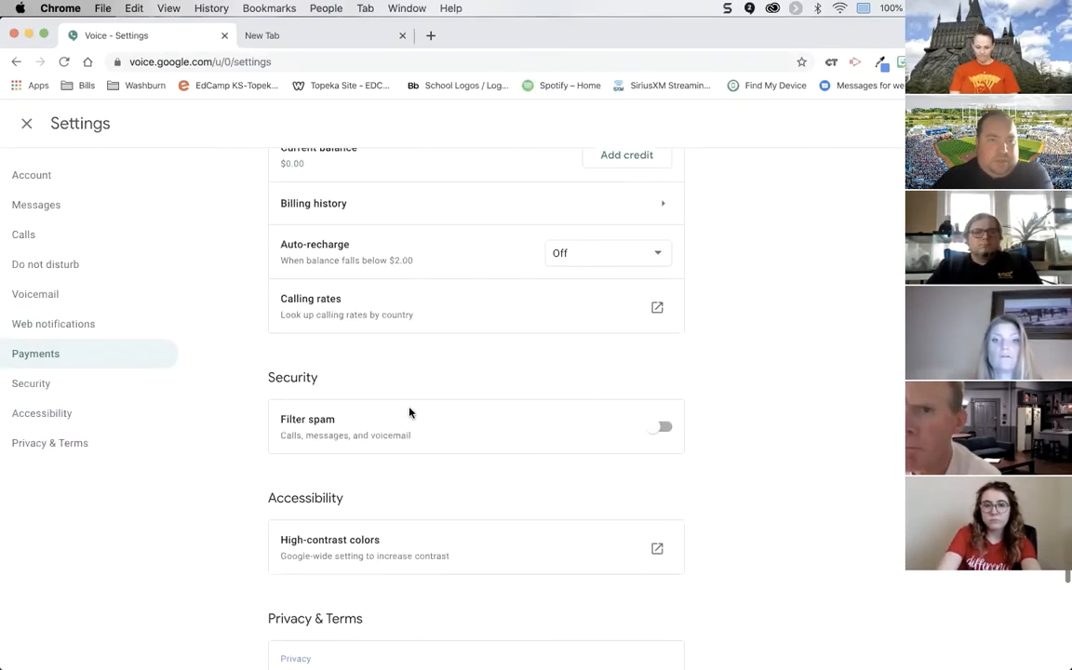
{"action": "left_click", "coordinate": [24, 234]}
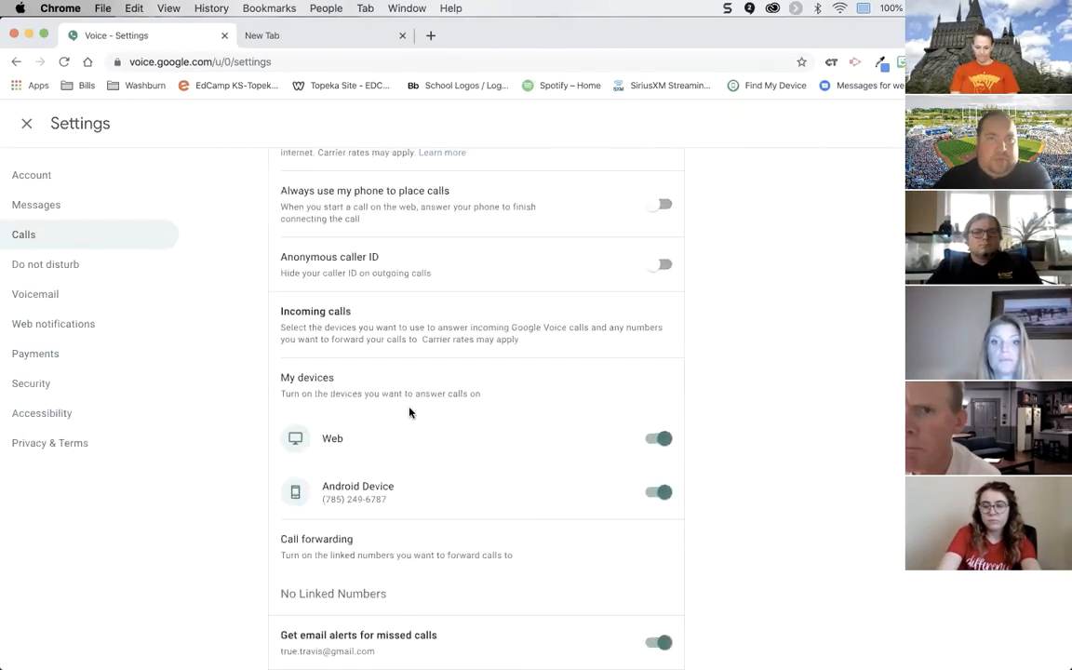
{"action": "left_click", "coordinate": [32, 175]}
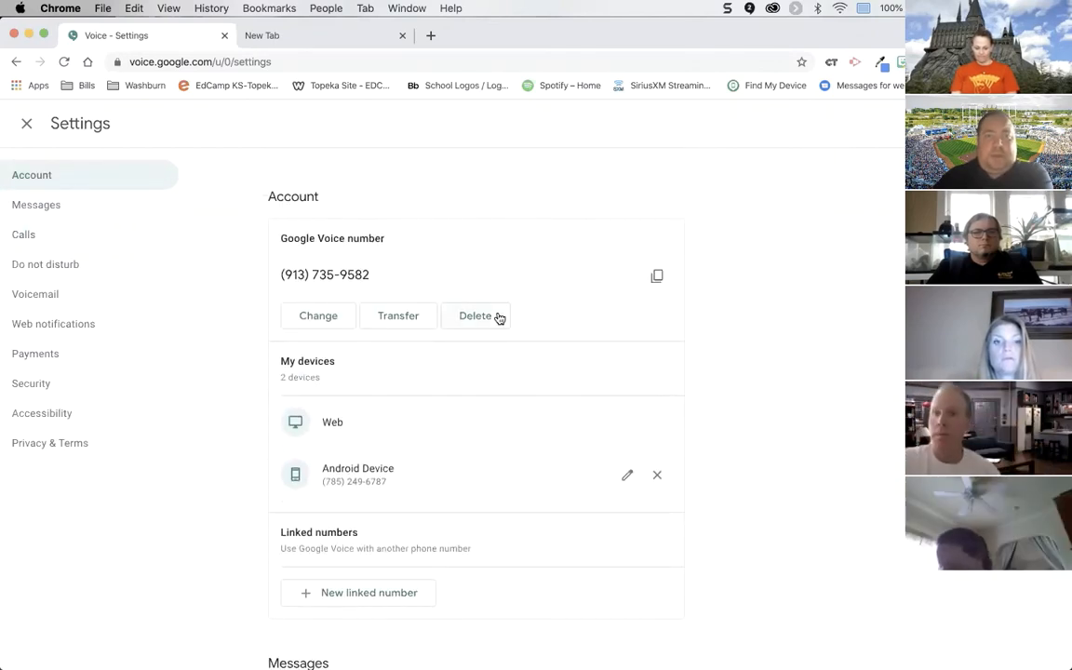
{"action": "mouse_move", "coordinate": [543, 315]}
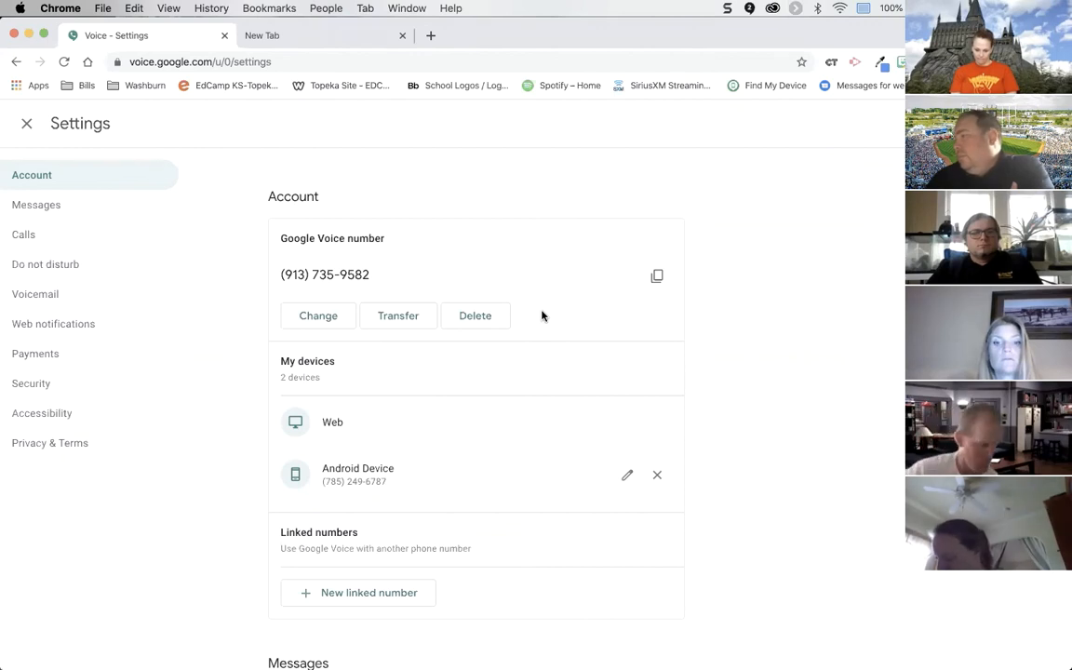
{"action": "mouse_move", "coordinate": [888, 275]}
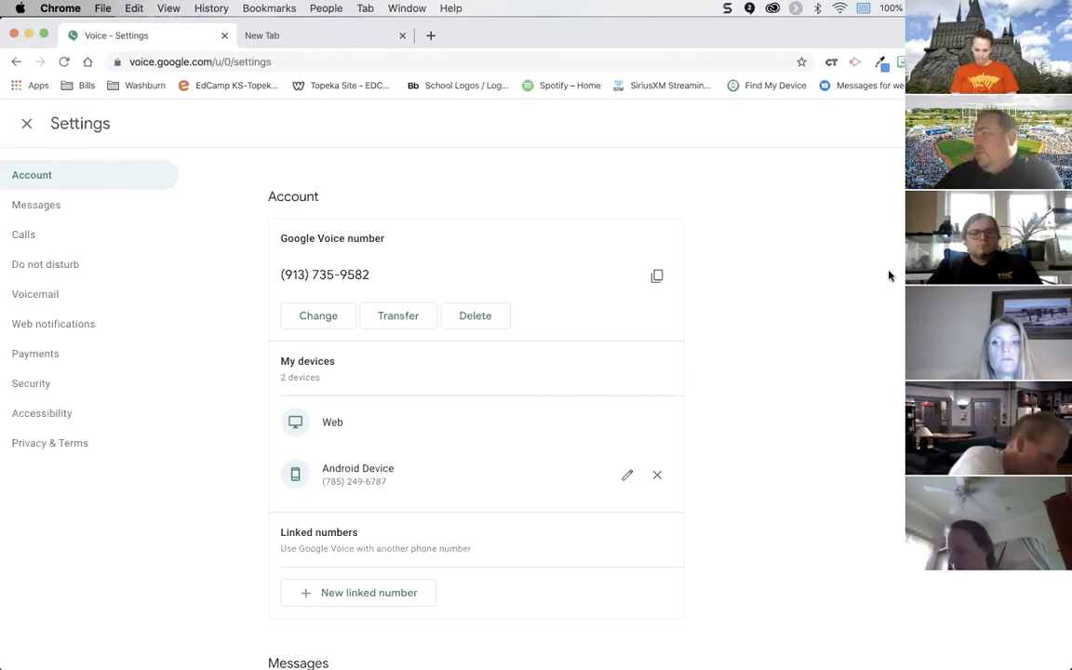